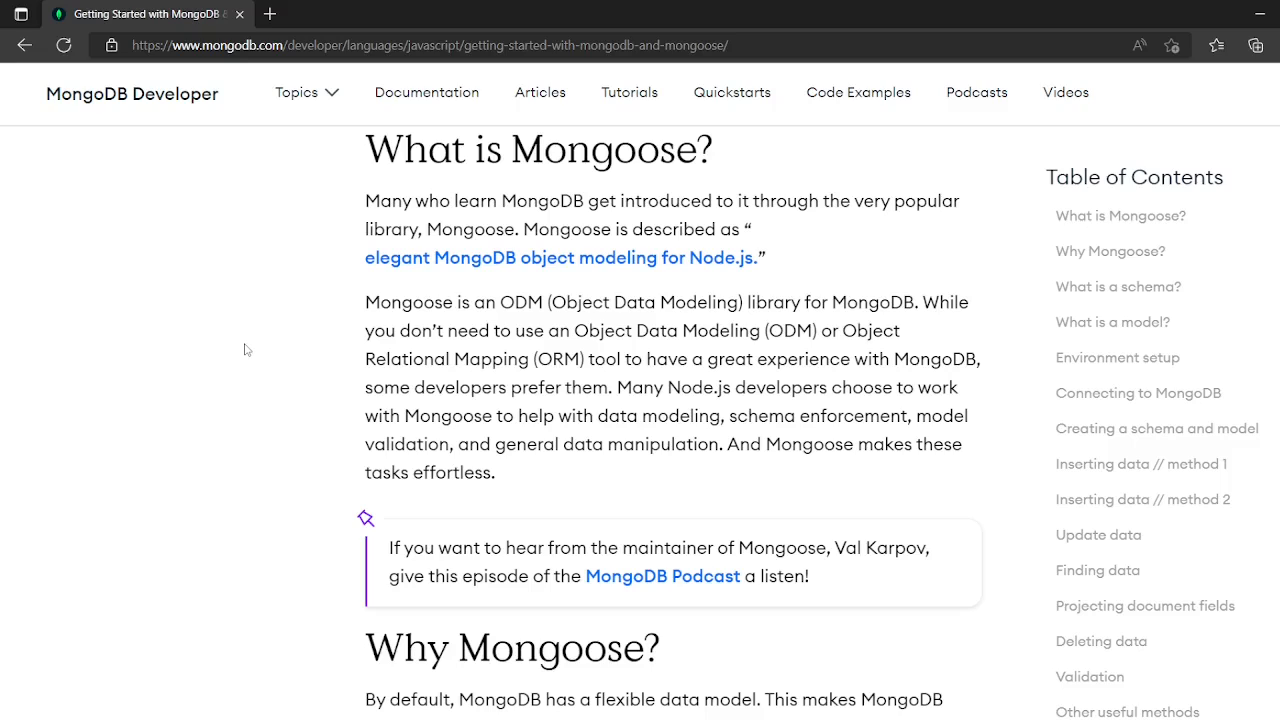
pyautogui.moveTo(400, 80)
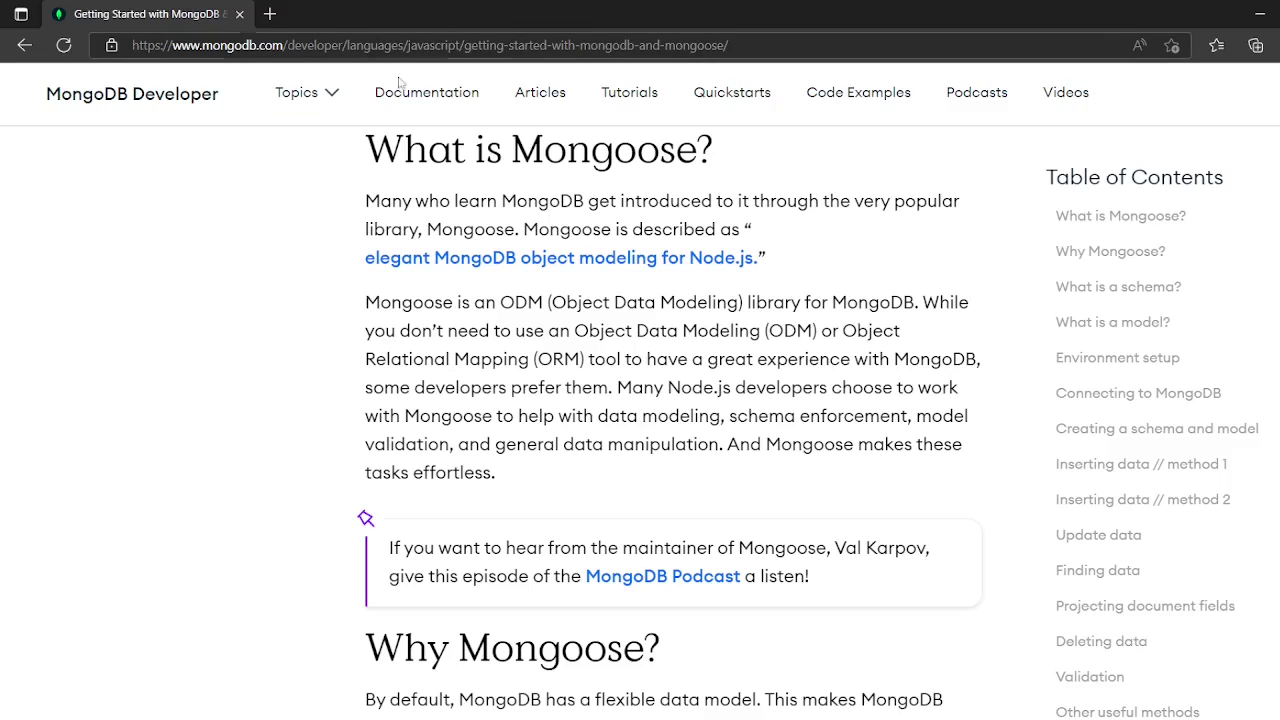
pyautogui.moveTo(282, 268)
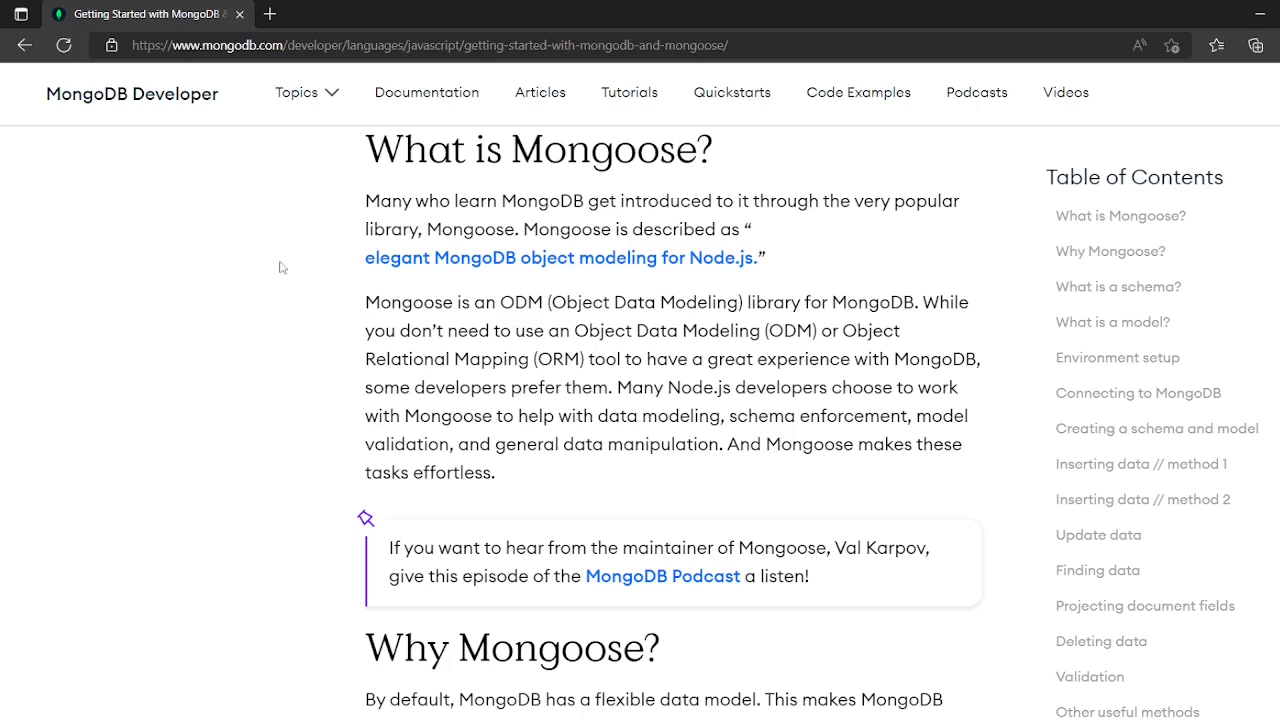
# Step: Read through the Mongoose documentation page, highlighting the ODM definition
pyautogui.moveTo(378, 302); pyautogui.dragTo(548, 302)
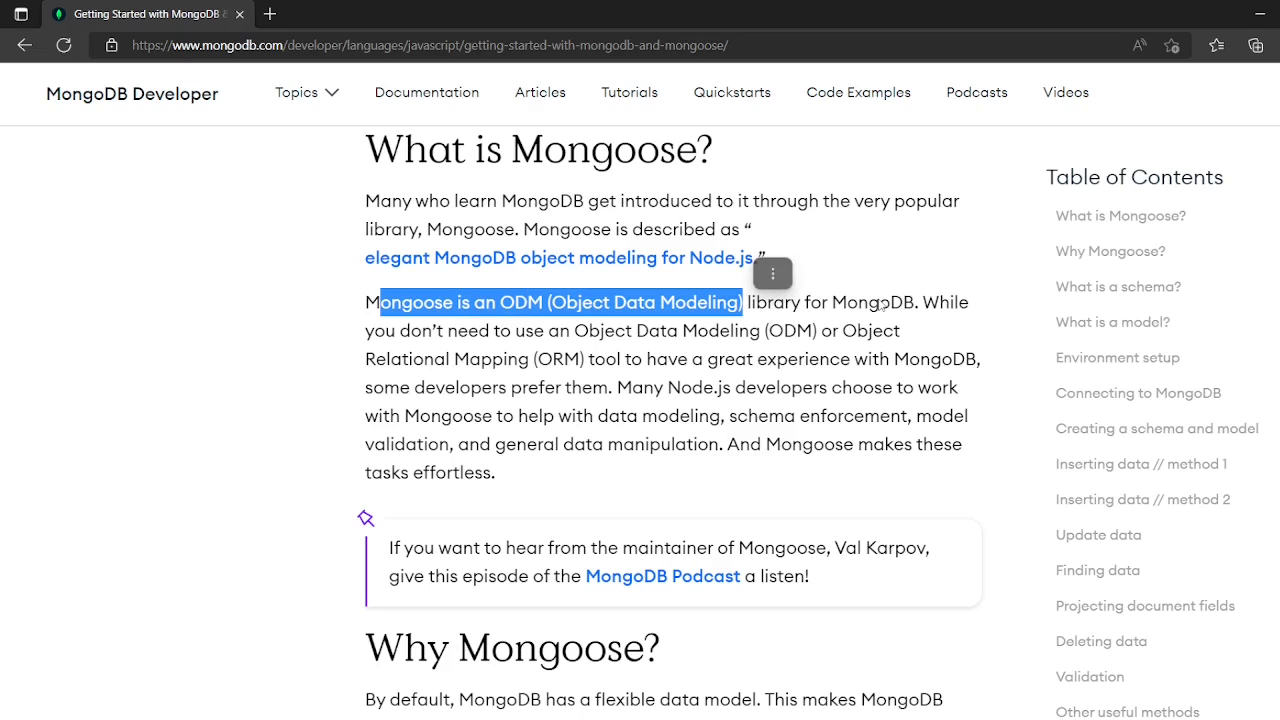
pyautogui.scroll(-3)
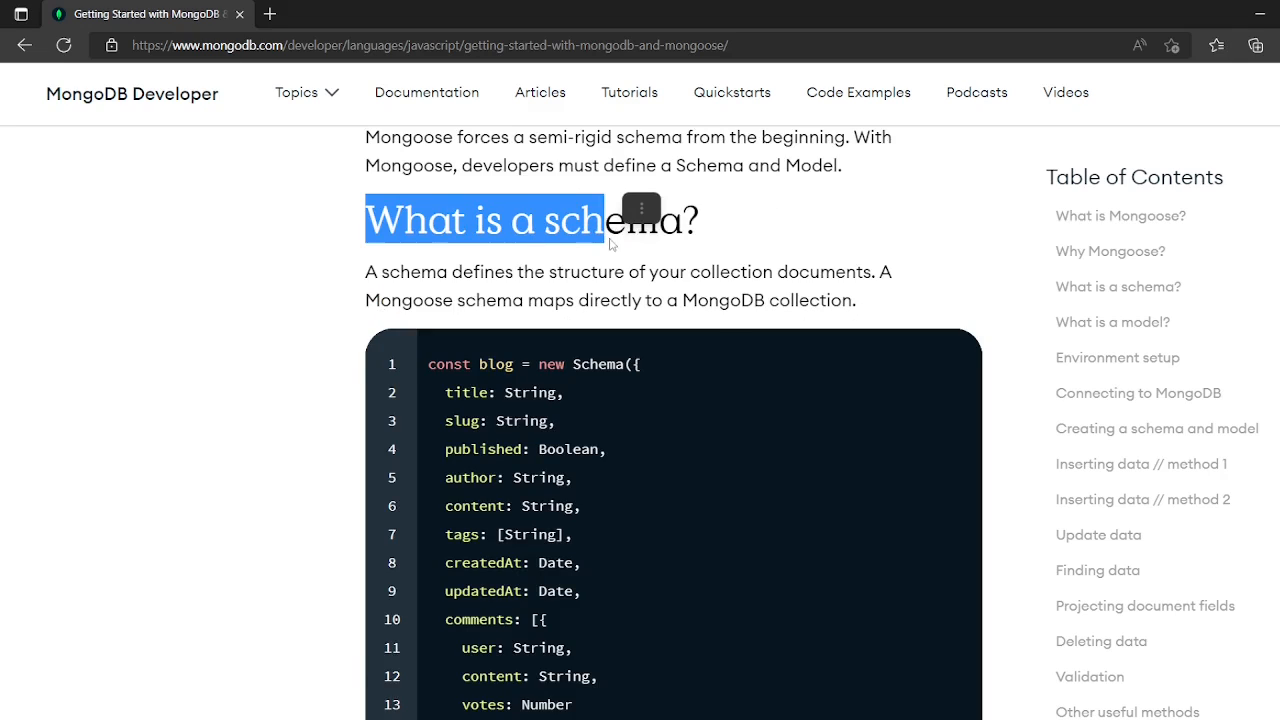
pyautogui.scroll(-3)
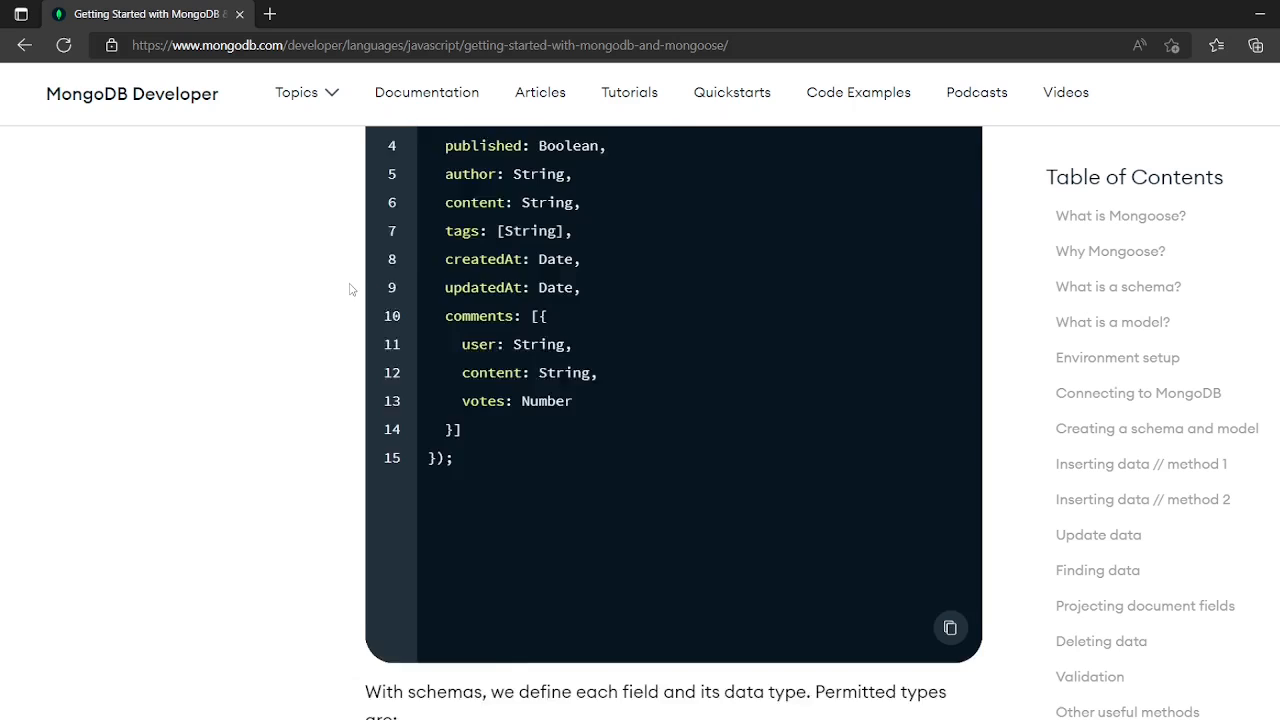
pyautogui.scroll(-3)
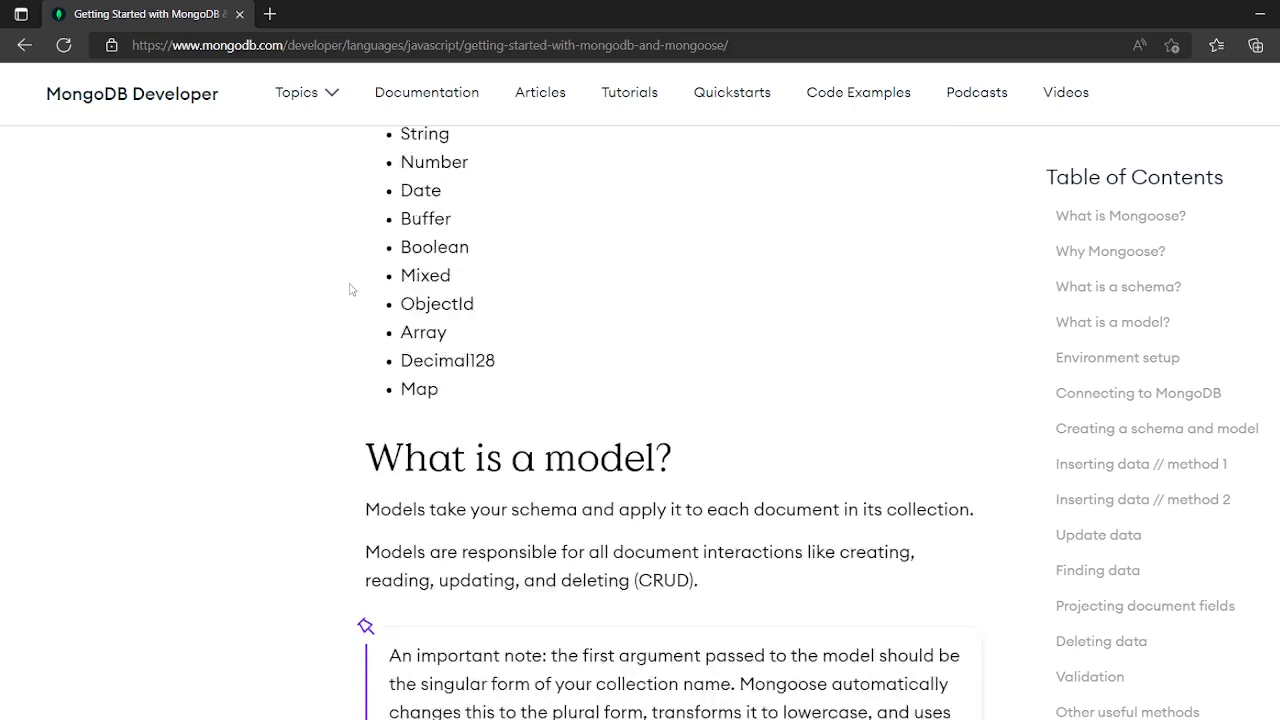
pyautogui.scroll(-3)
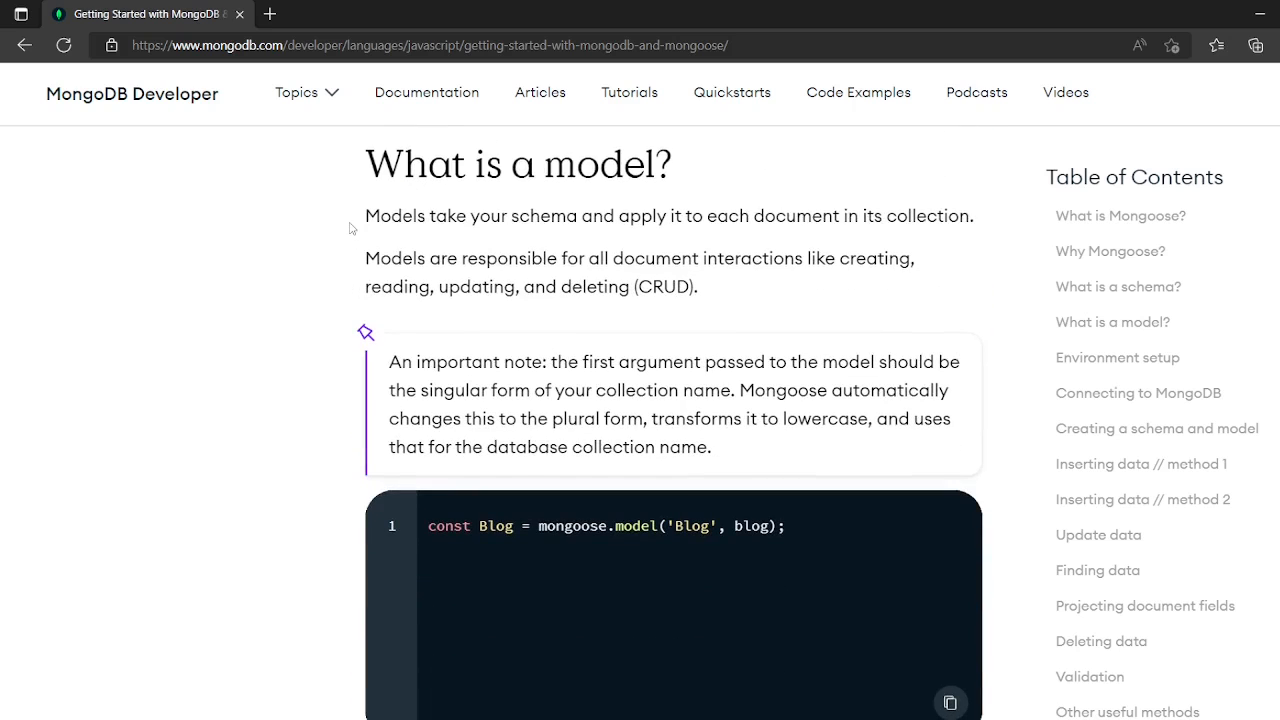
pyautogui.moveTo(364, 156); pyautogui.dragTo(700, 296)
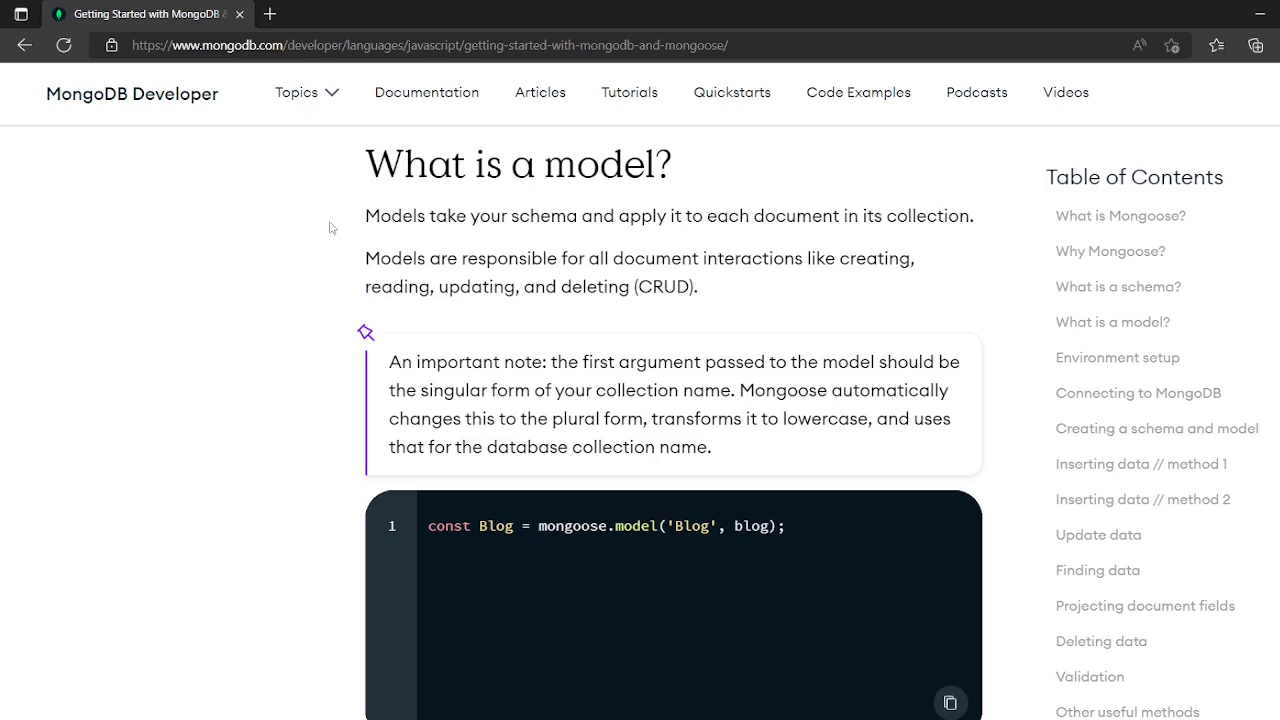
pyautogui.moveTo(520, 258)
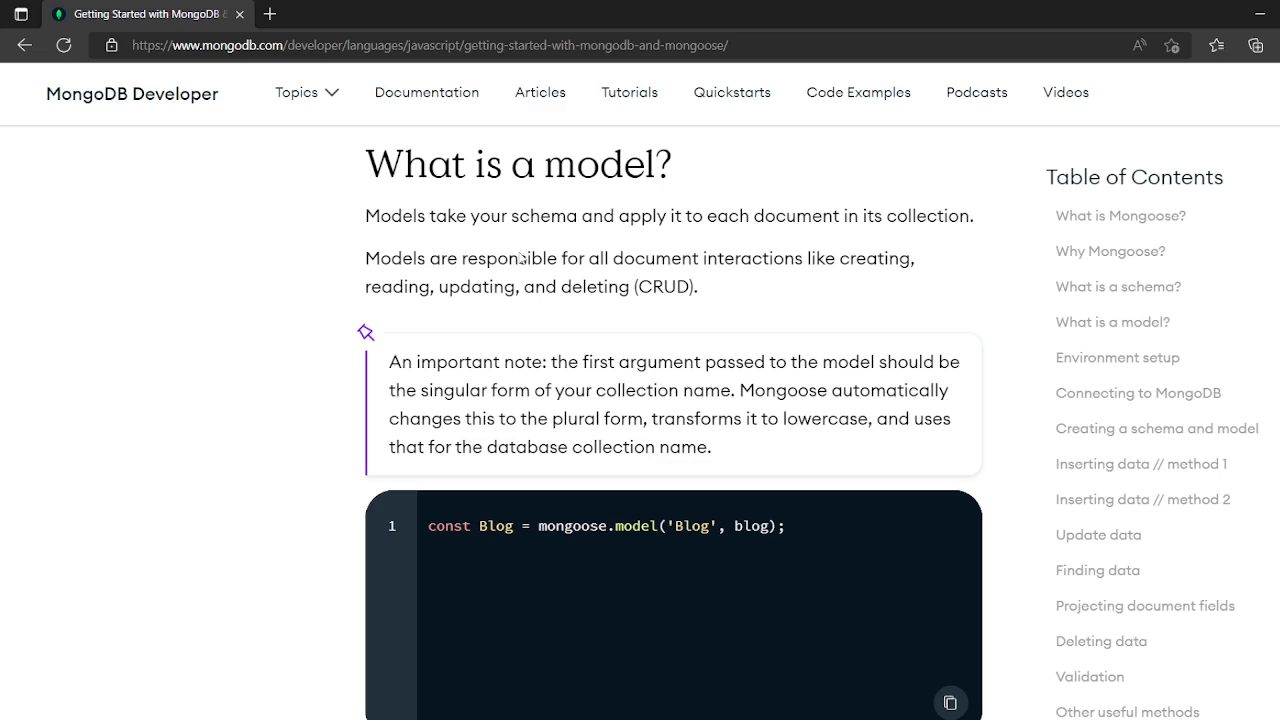
pyautogui.moveTo(680, 132)
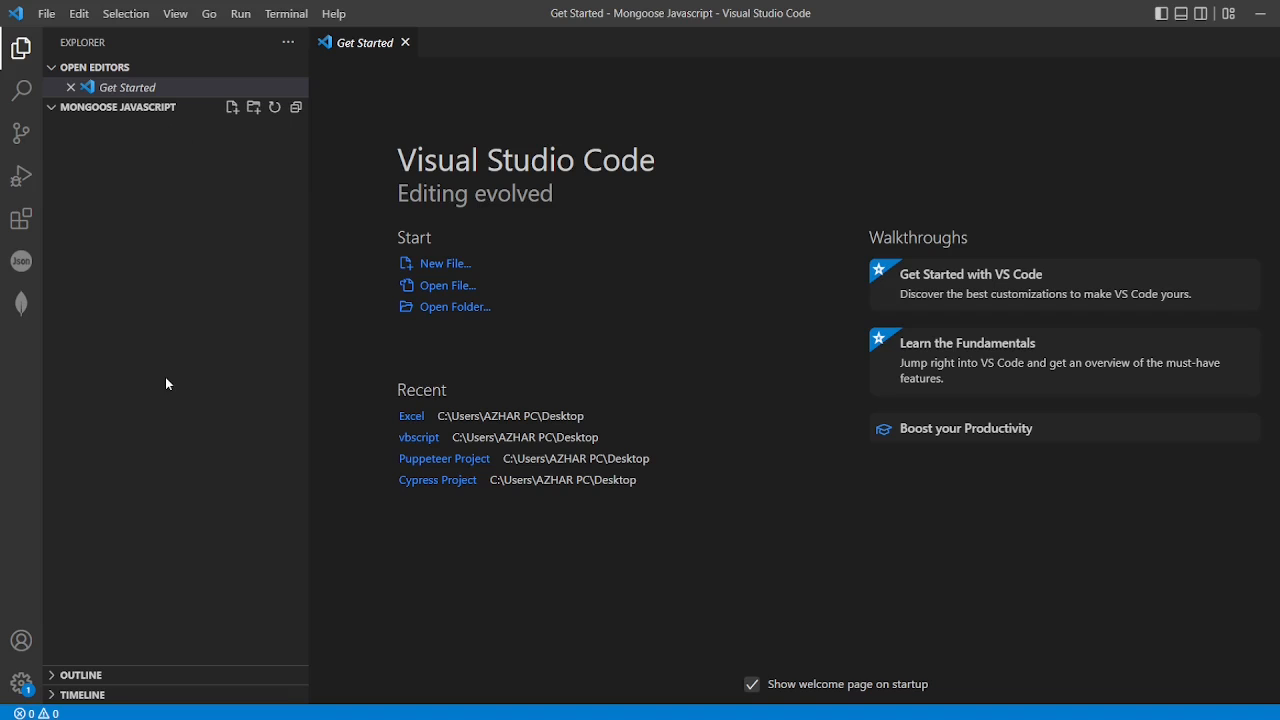
pyautogui.moveTo(230, 160)
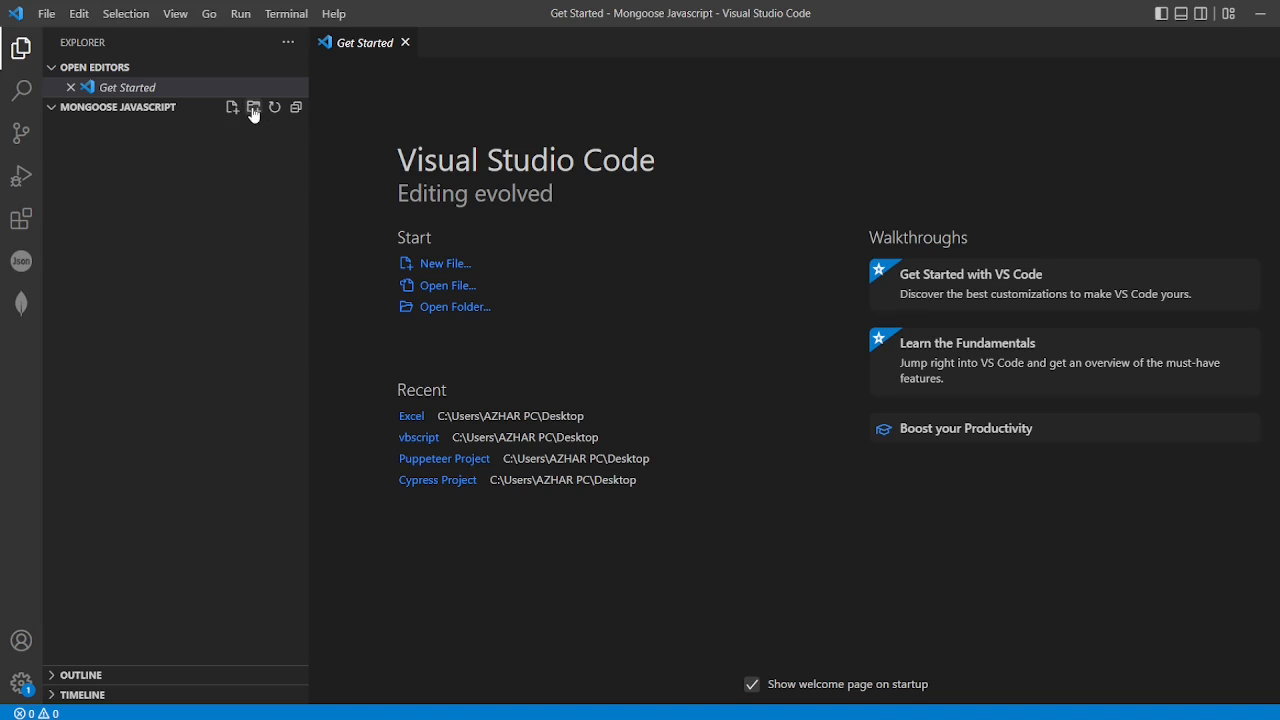
# Step: Create a src folder in the project and a new app.js file inside it
pyautogui.click(254, 108)
pyautogui.write('src')
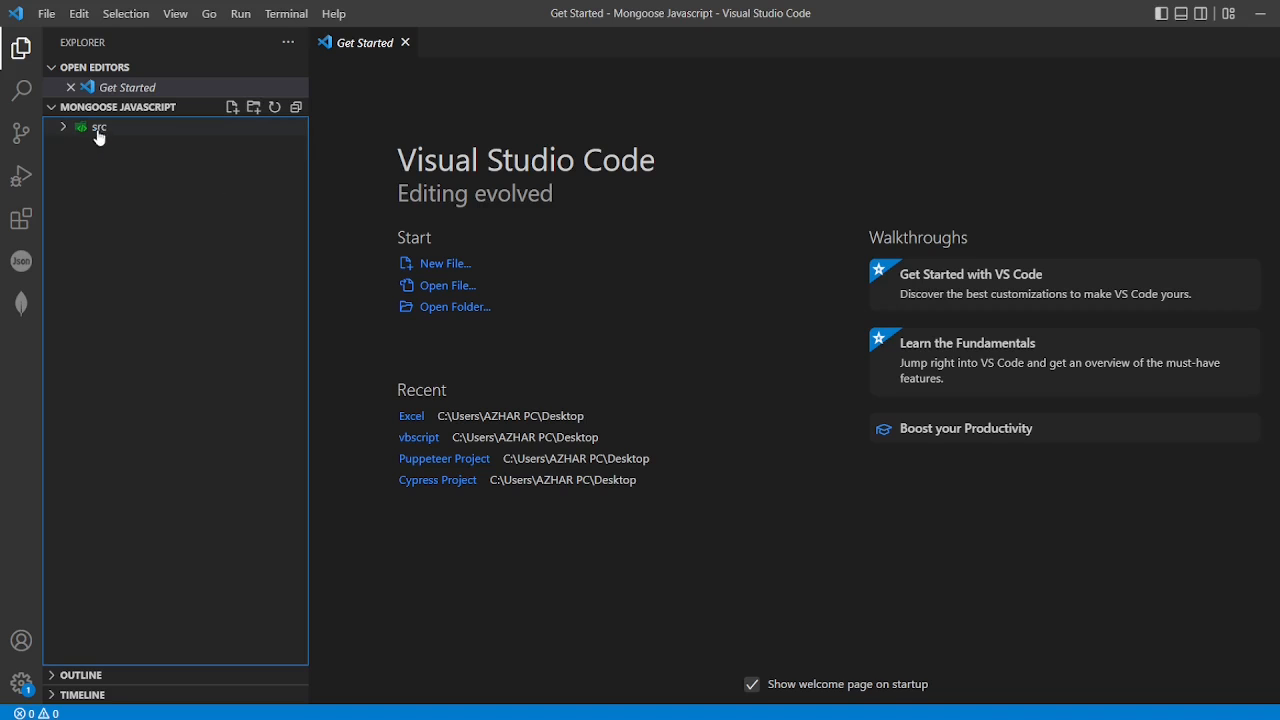
pyautogui.rightClick(98, 128)
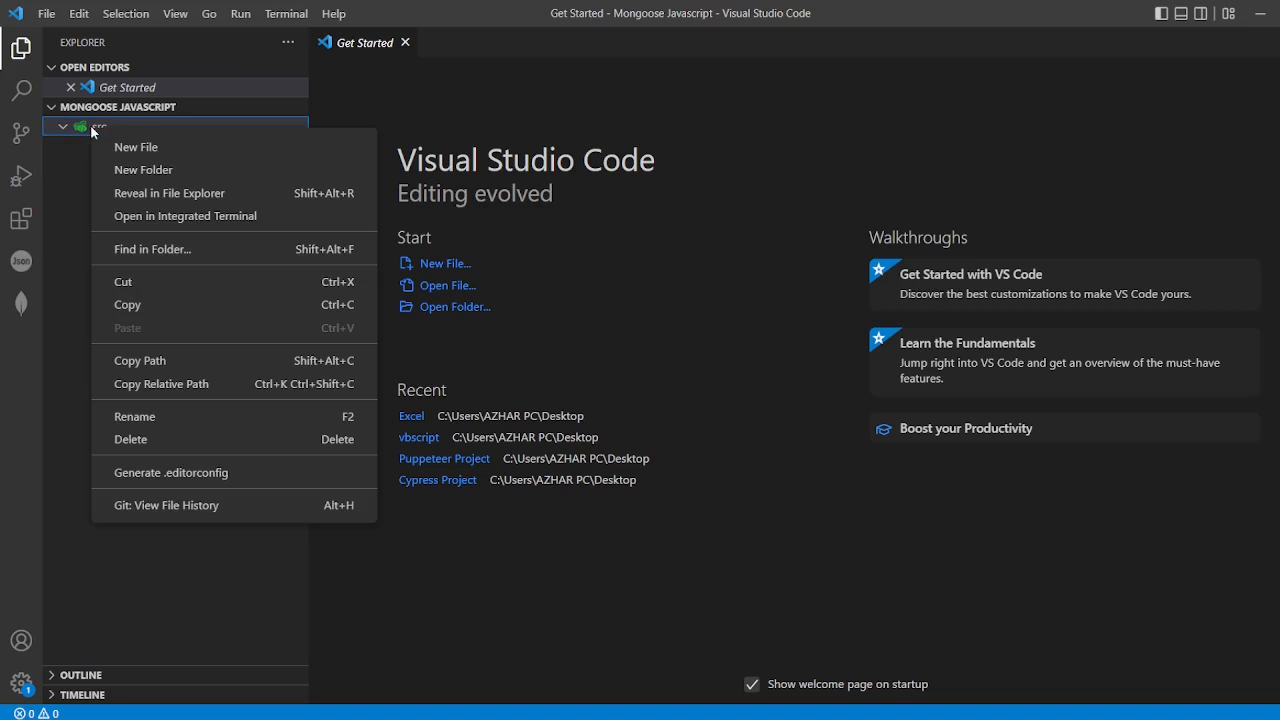
pyautogui.click(136, 146)
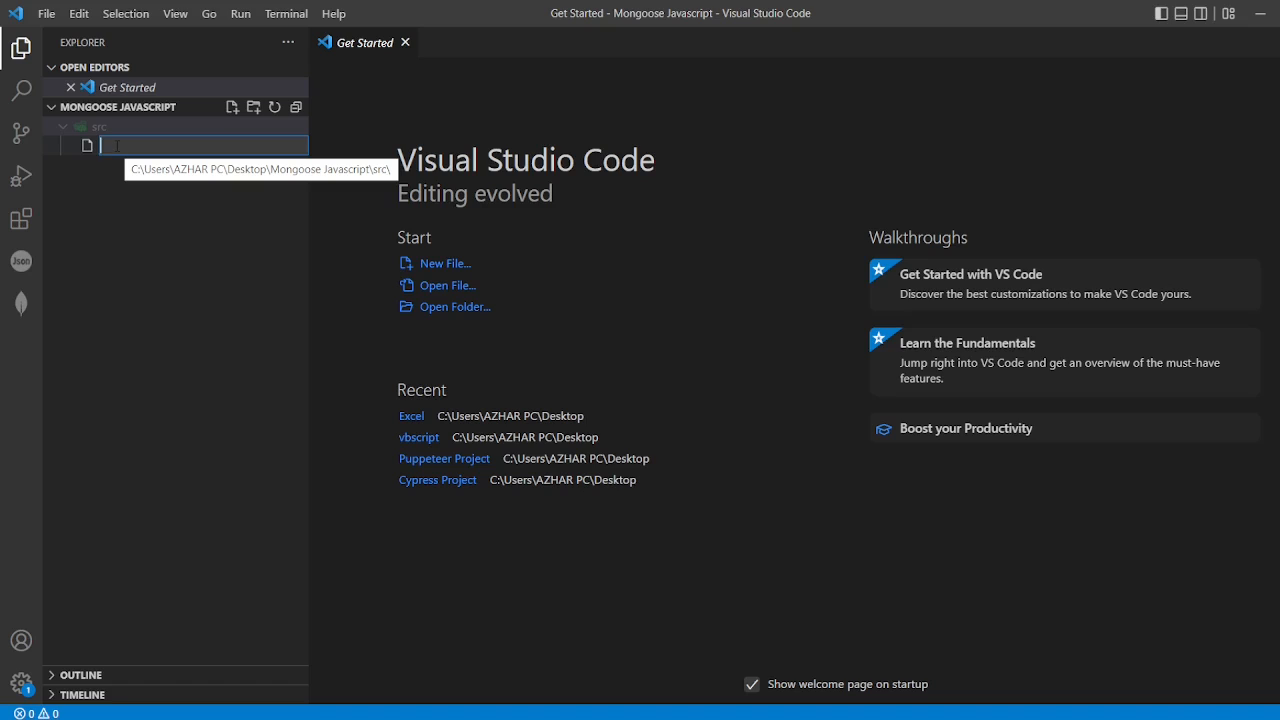
pyautogui.write('app.js')
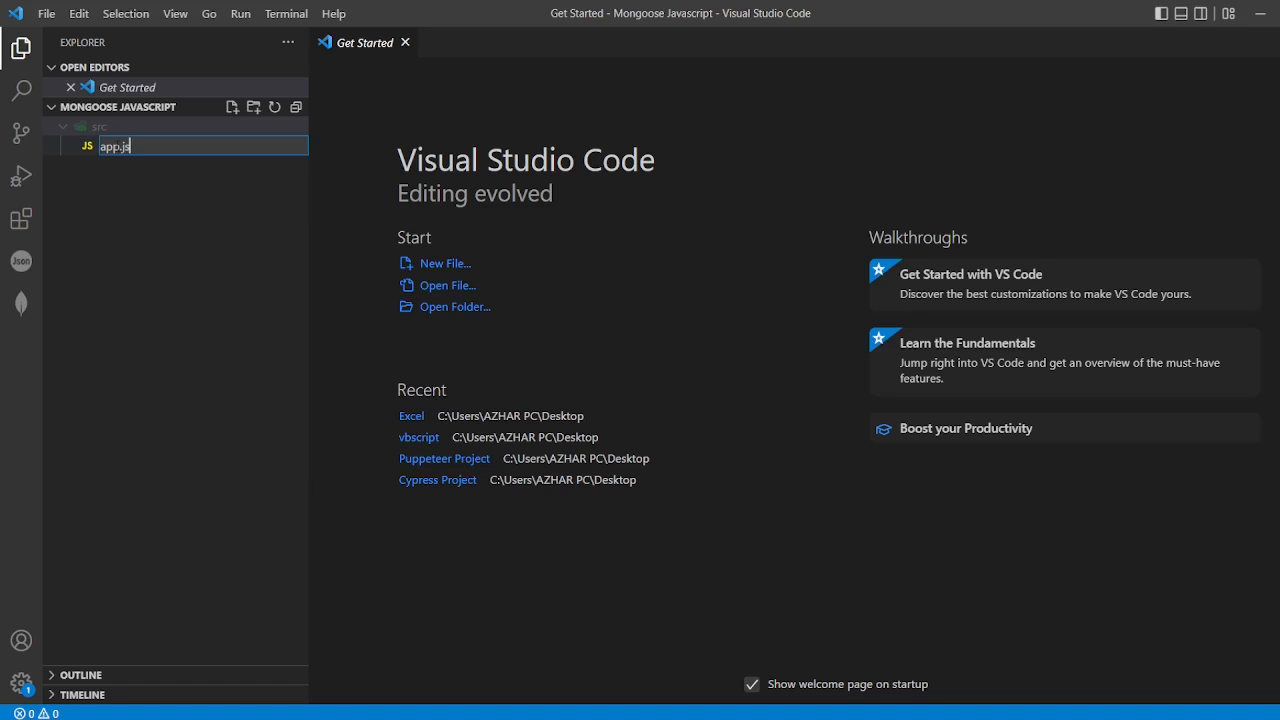
pyautogui.press('Enter')
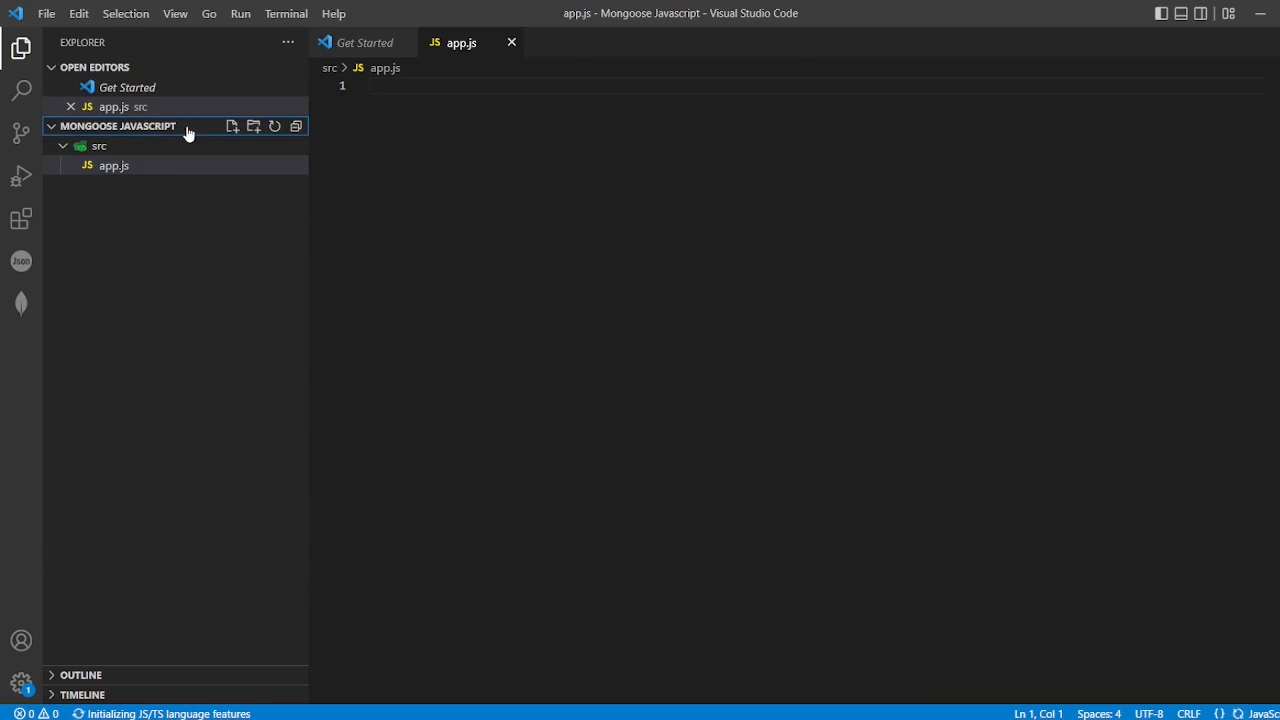
# Step: Start a new integrated terminal and run npm init for the project
pyautogui.click(286, 12)
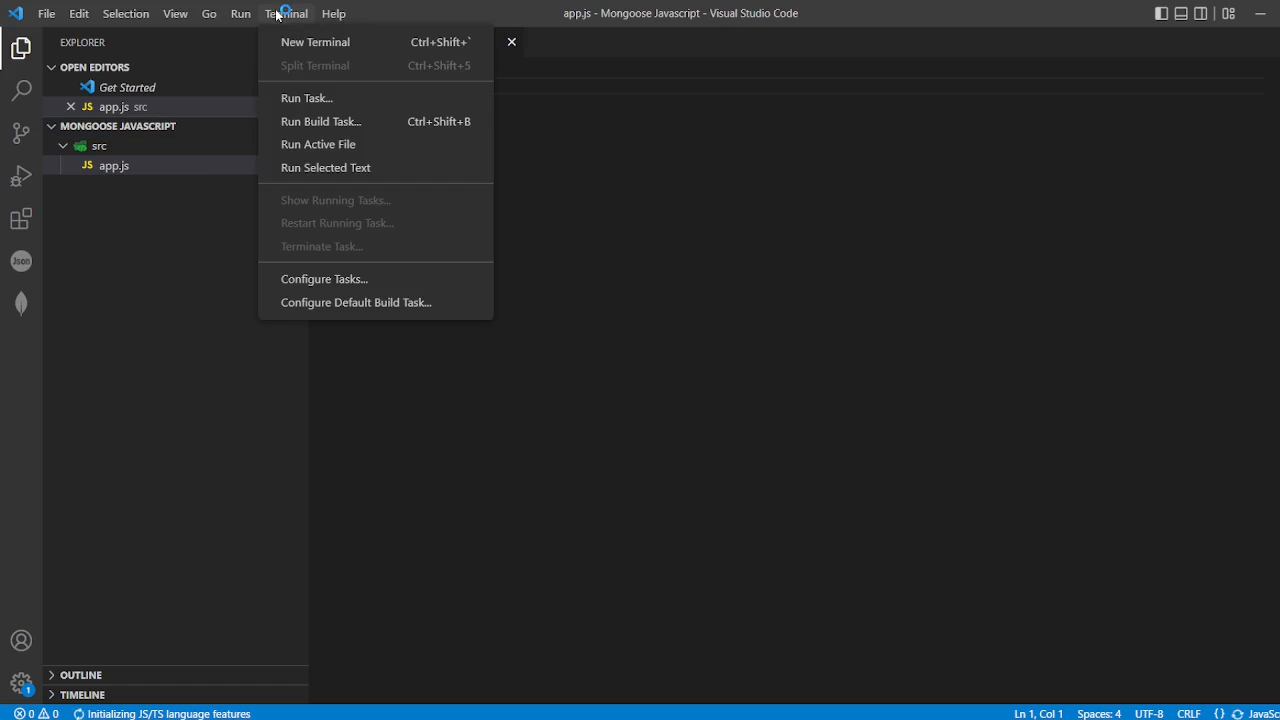
pyautogui.click(300, 42)
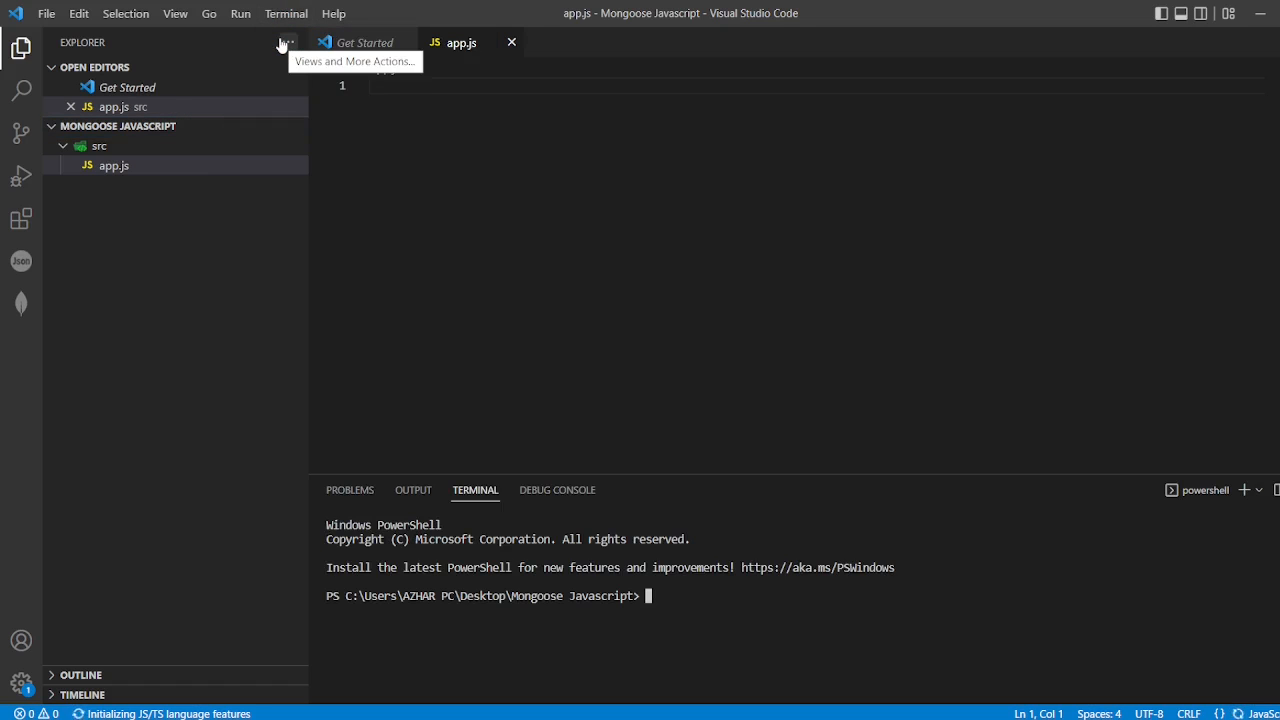
pyautogui.write('npm init -y')
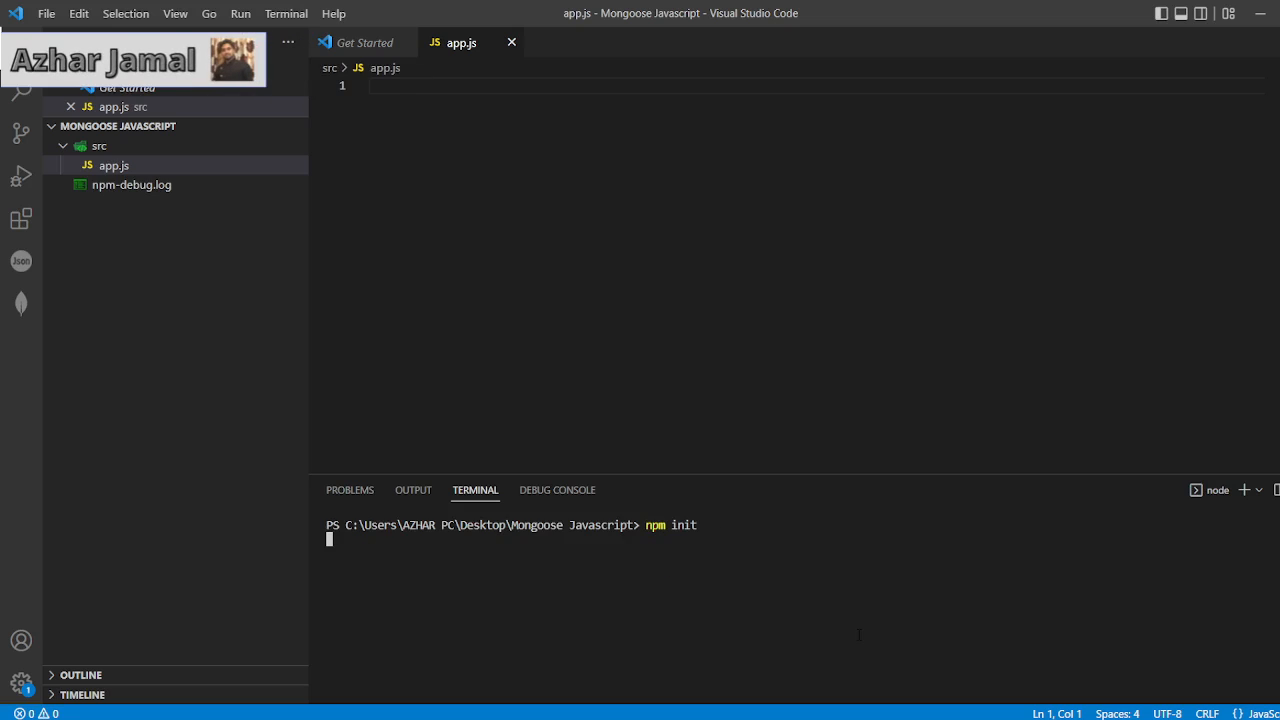
pyautogui.press('Enter')
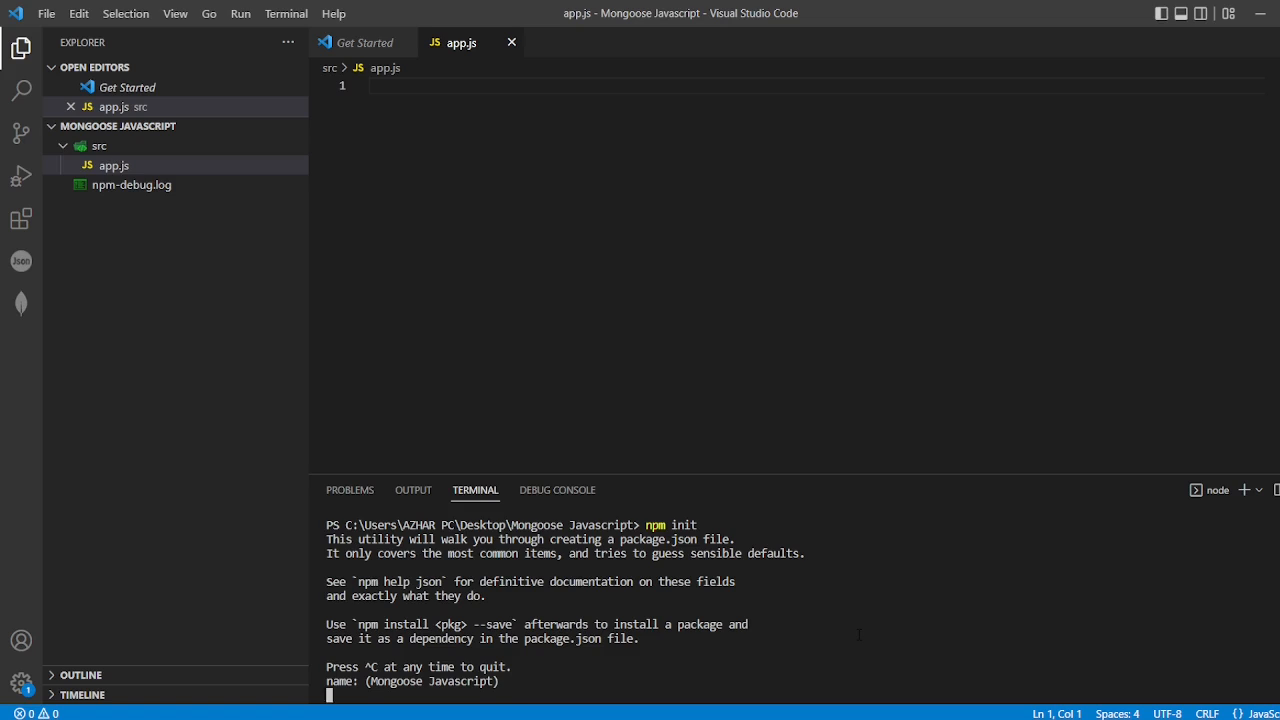
# Step: Answer the npm init prompts with package name mongoosejs, default version and yes, creating package.json
pyautogui.press('Enter')
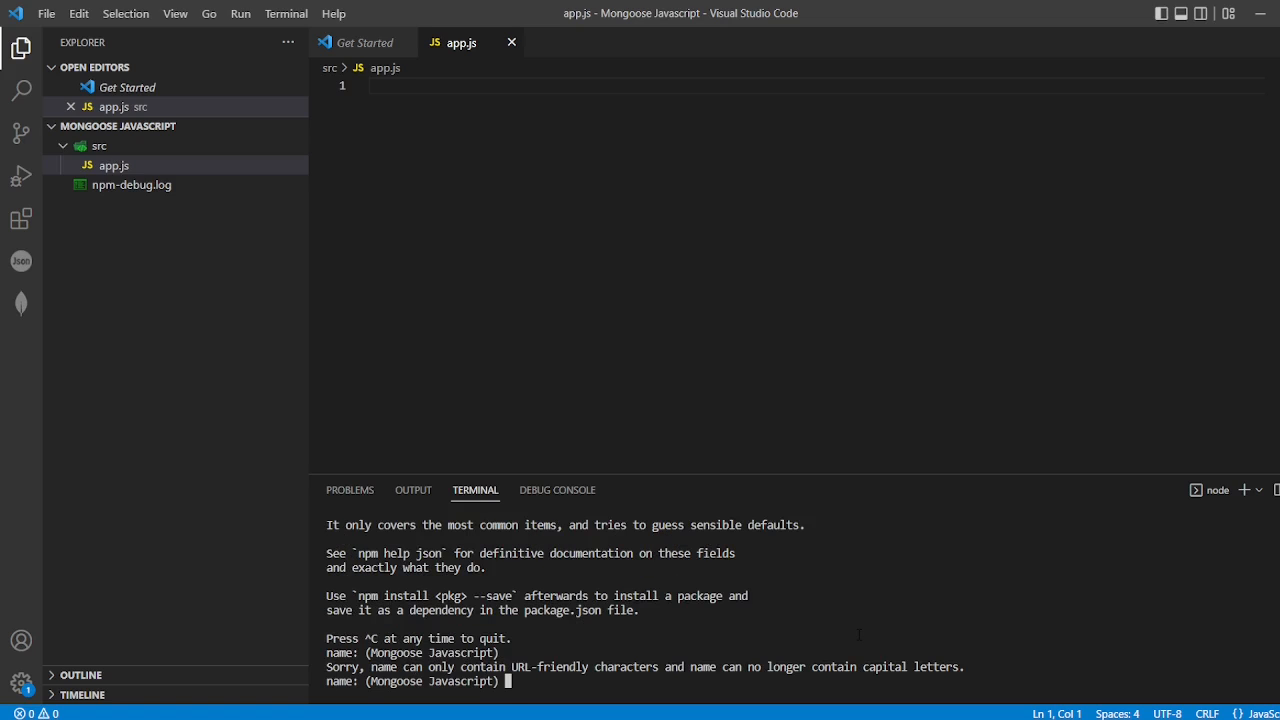
pyautogui.write('mongoosejs')
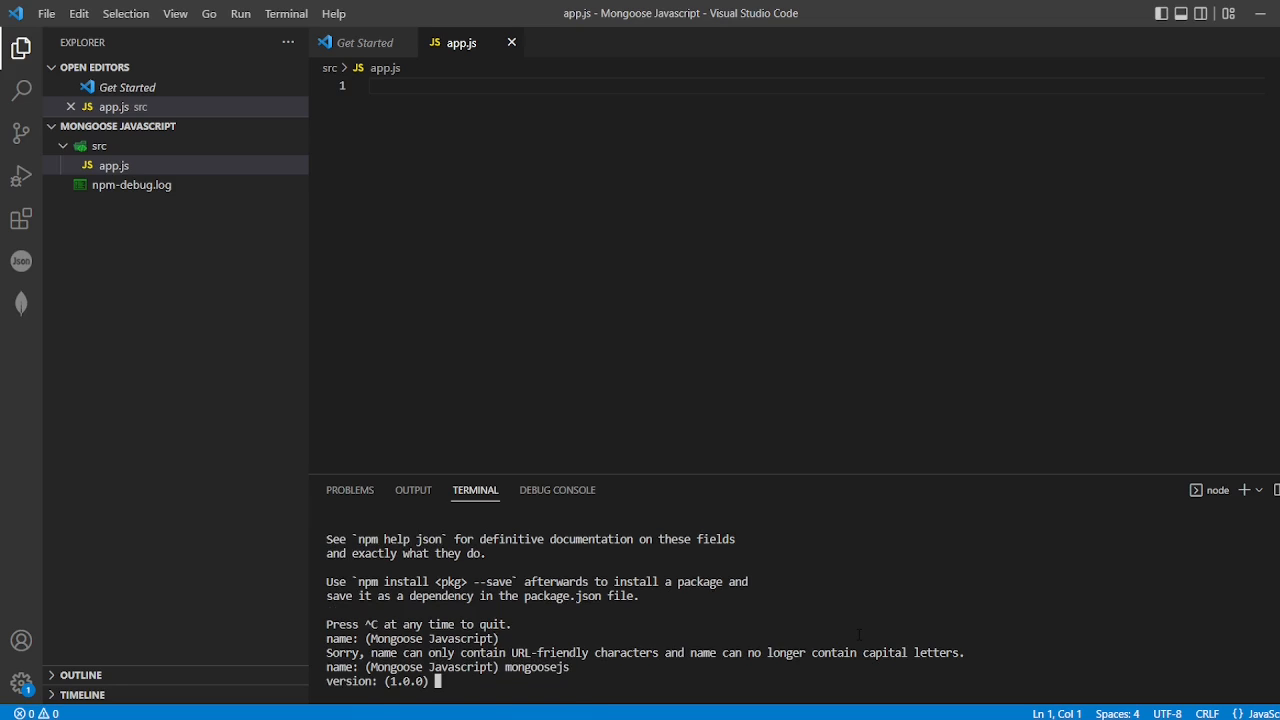
pyautogui.press('Enter')
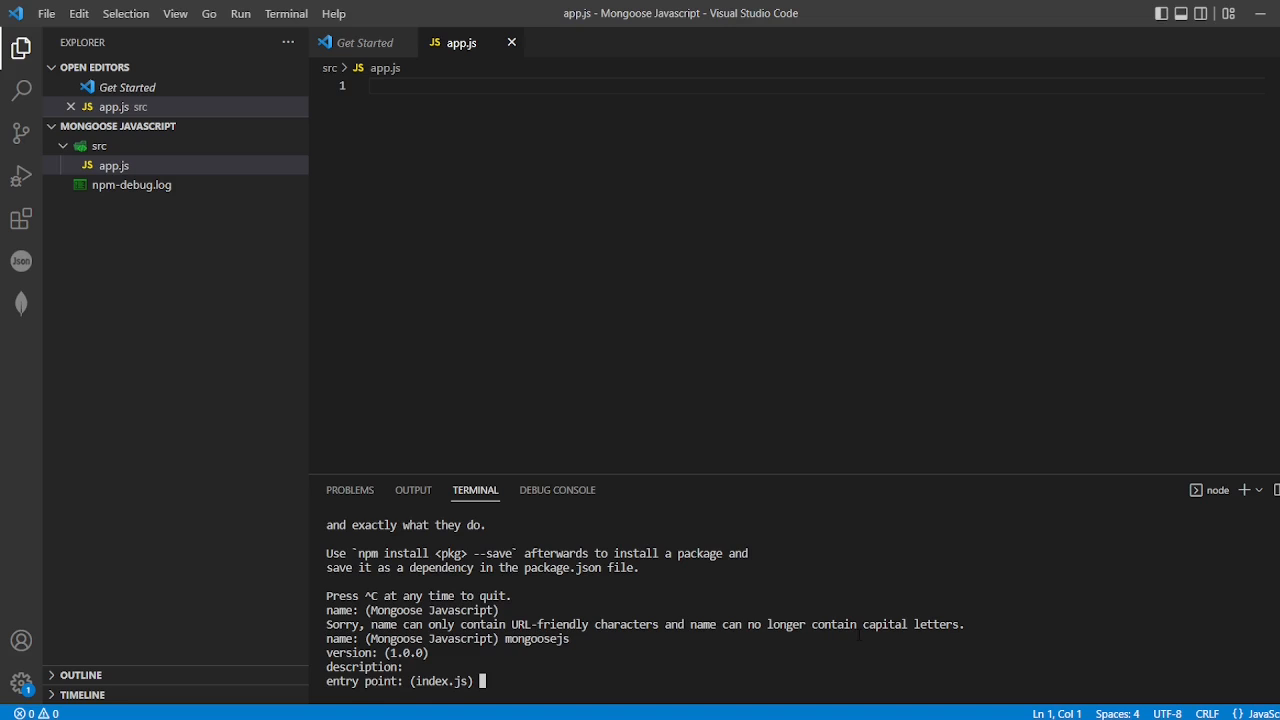
pyautogui.press('Enter')
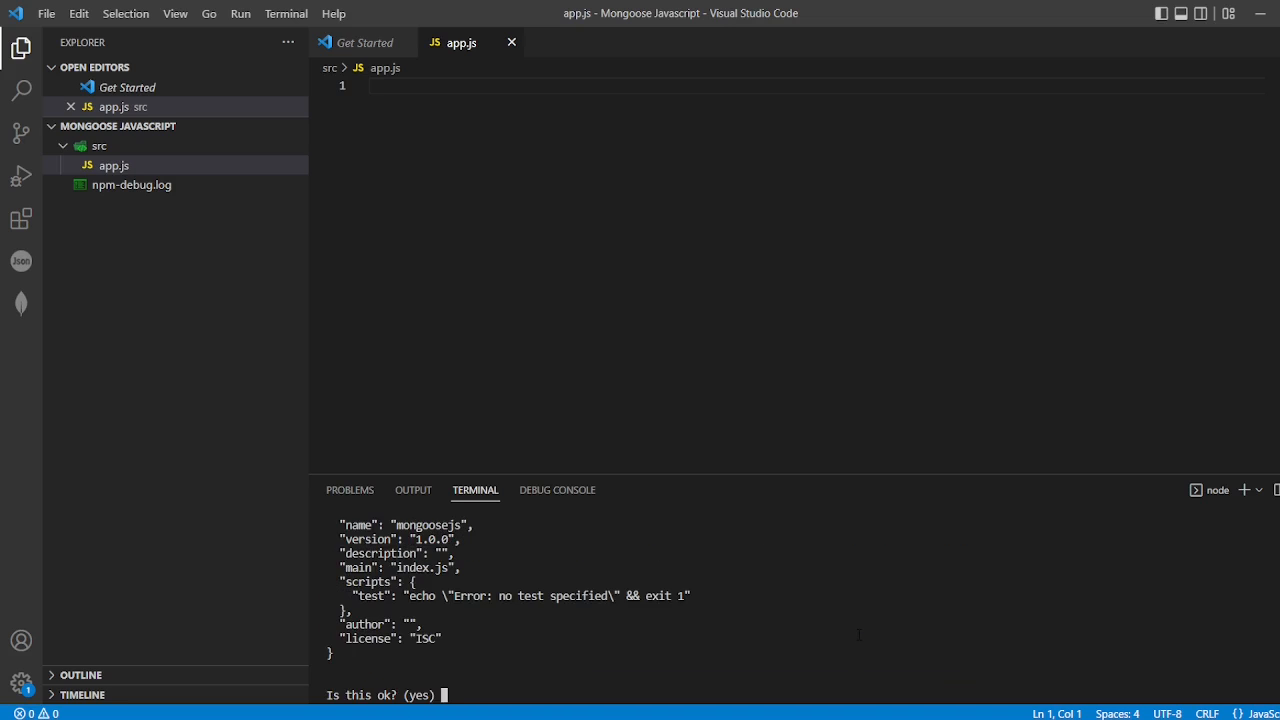
pyautogui.write('yes')
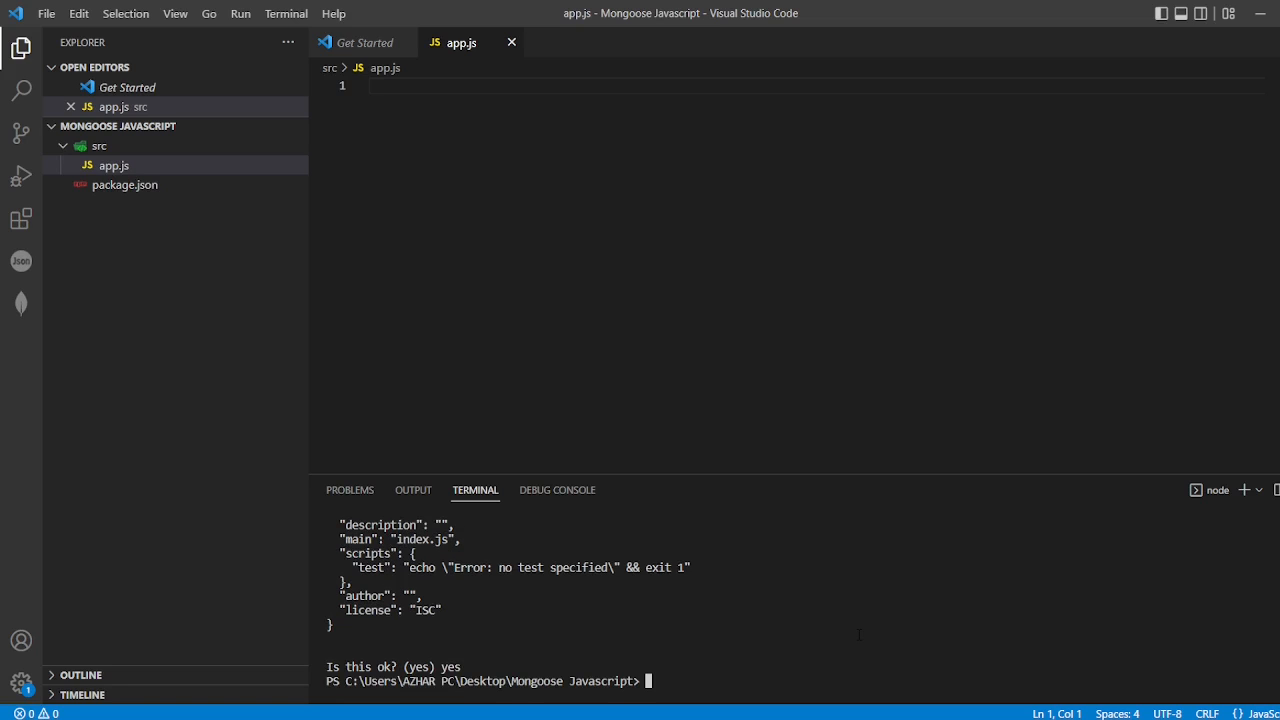
pyautogui.click(124, 184)
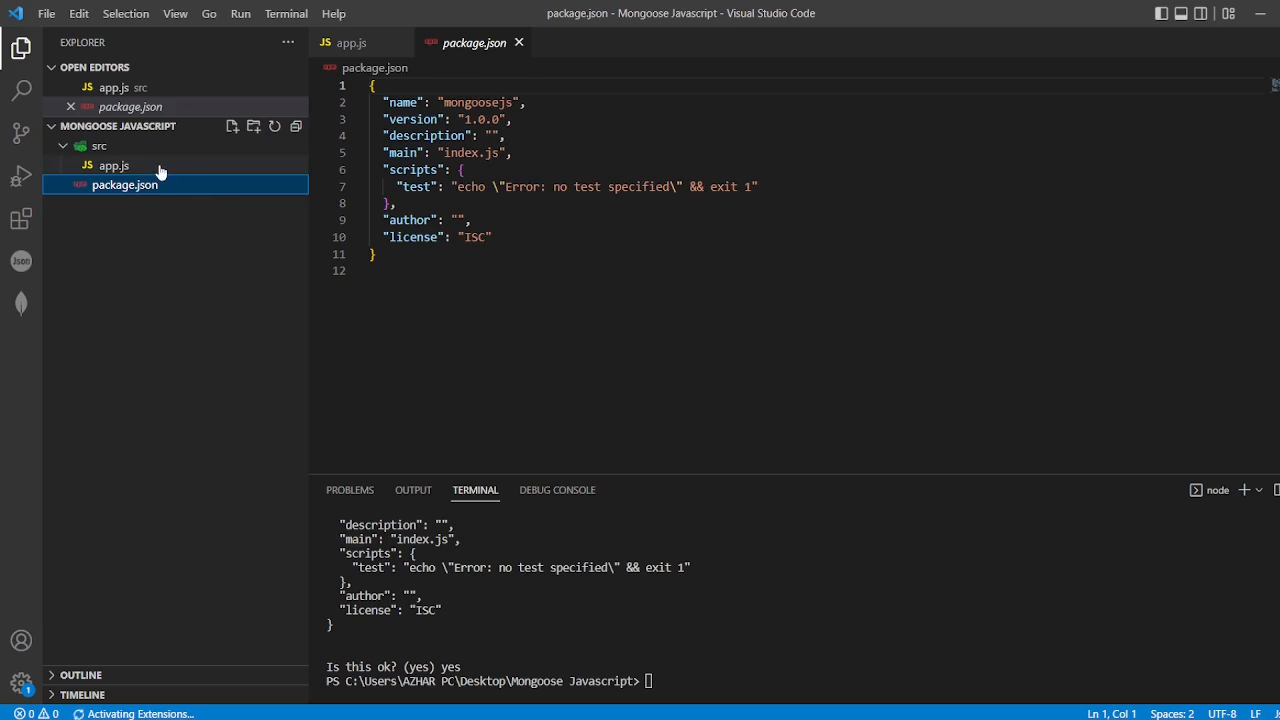
# Step: Enter npm cache clear in the terminal before installing mongoose
pyautogui.write('npm cache clear')
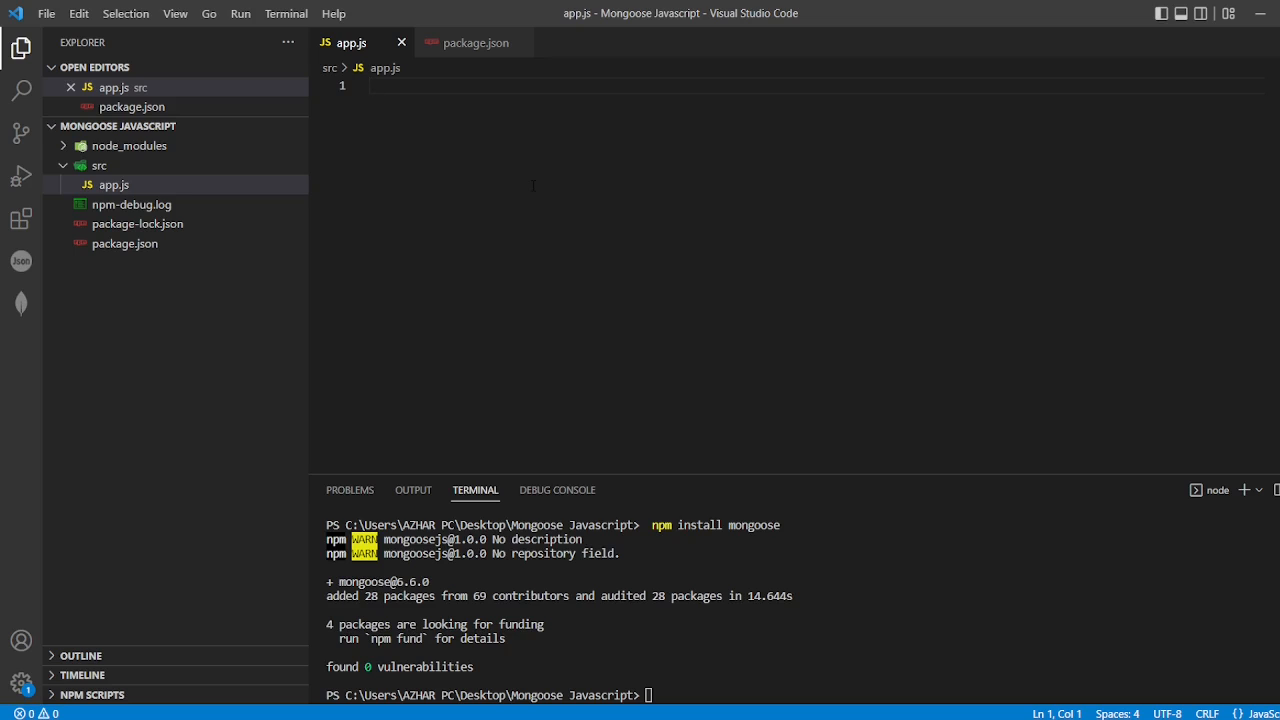
# Step: Write const mongoose = require('mongoose') on line 1 and begin line 2 with mongoose
pyautogui.write('const')
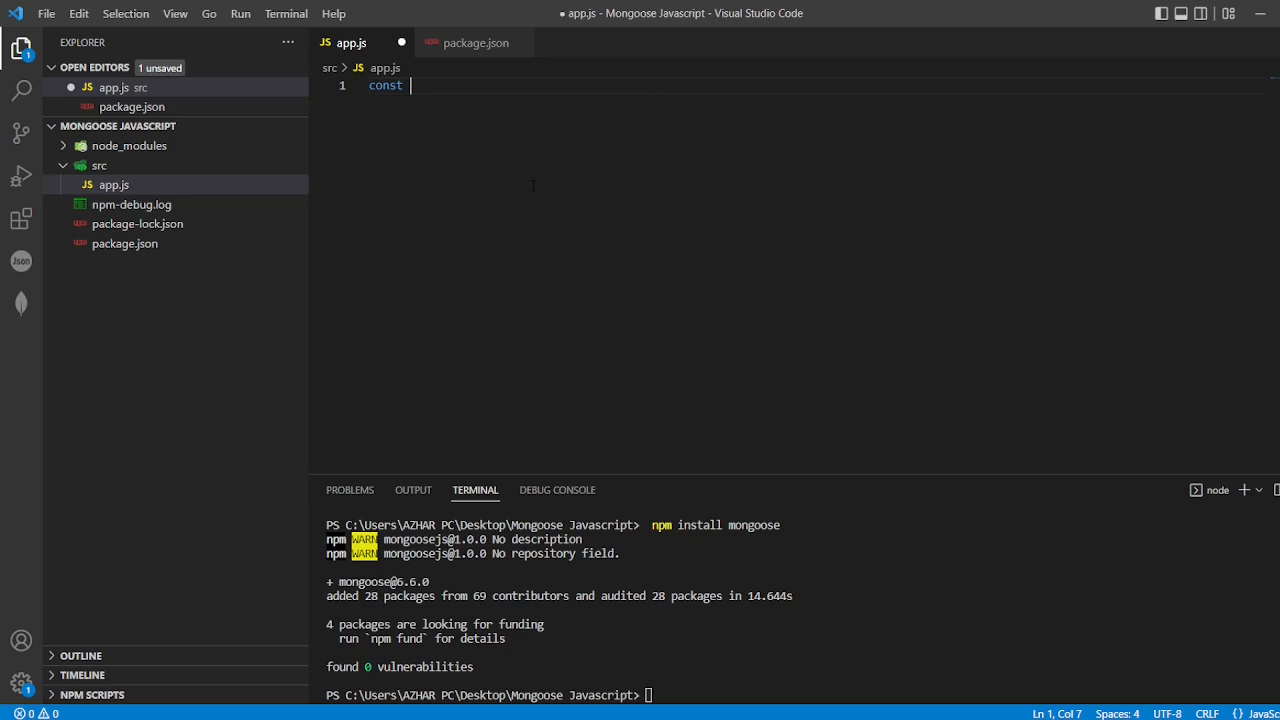
pyautogui.write('mongoo')
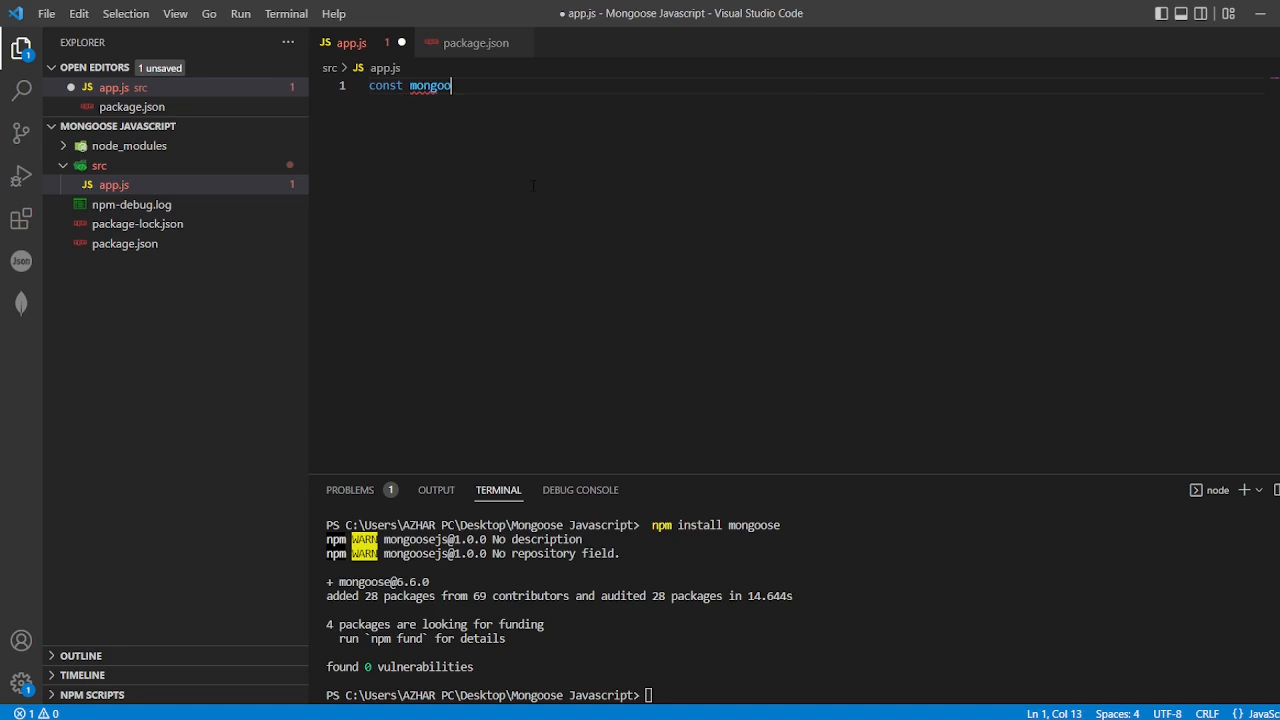
pyautogui.write('se =')
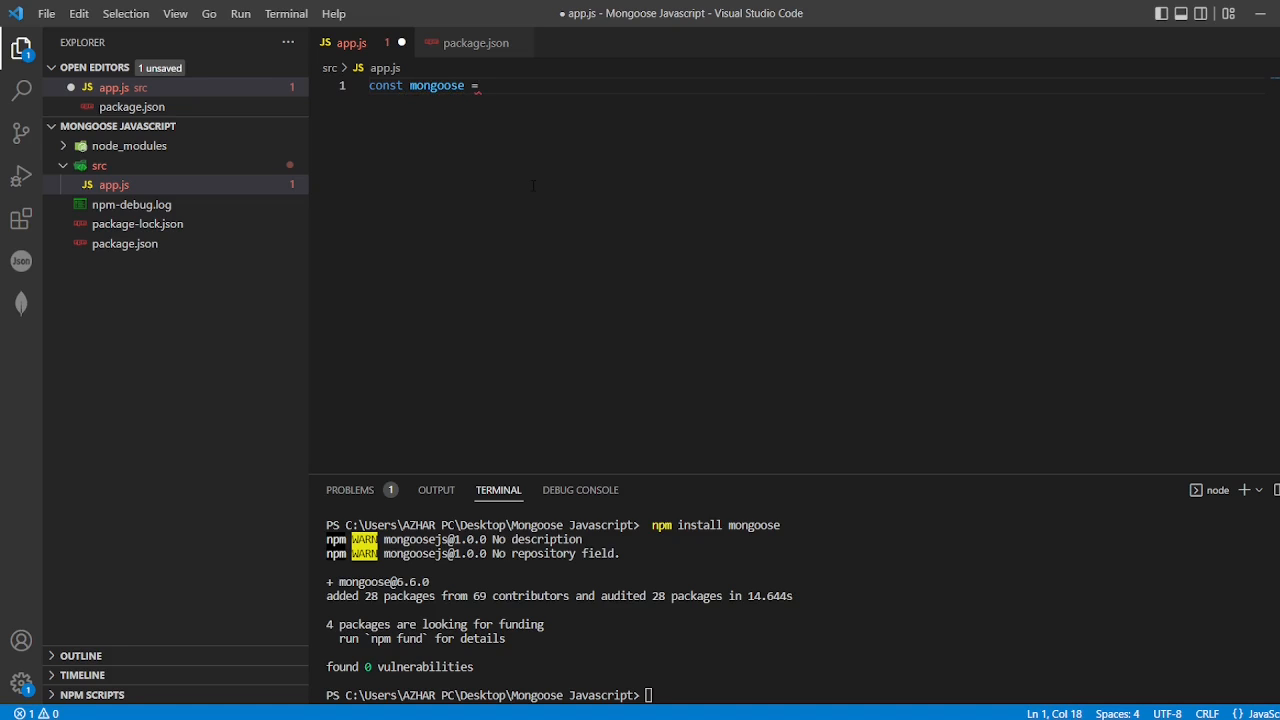
pyautogui.write('req')
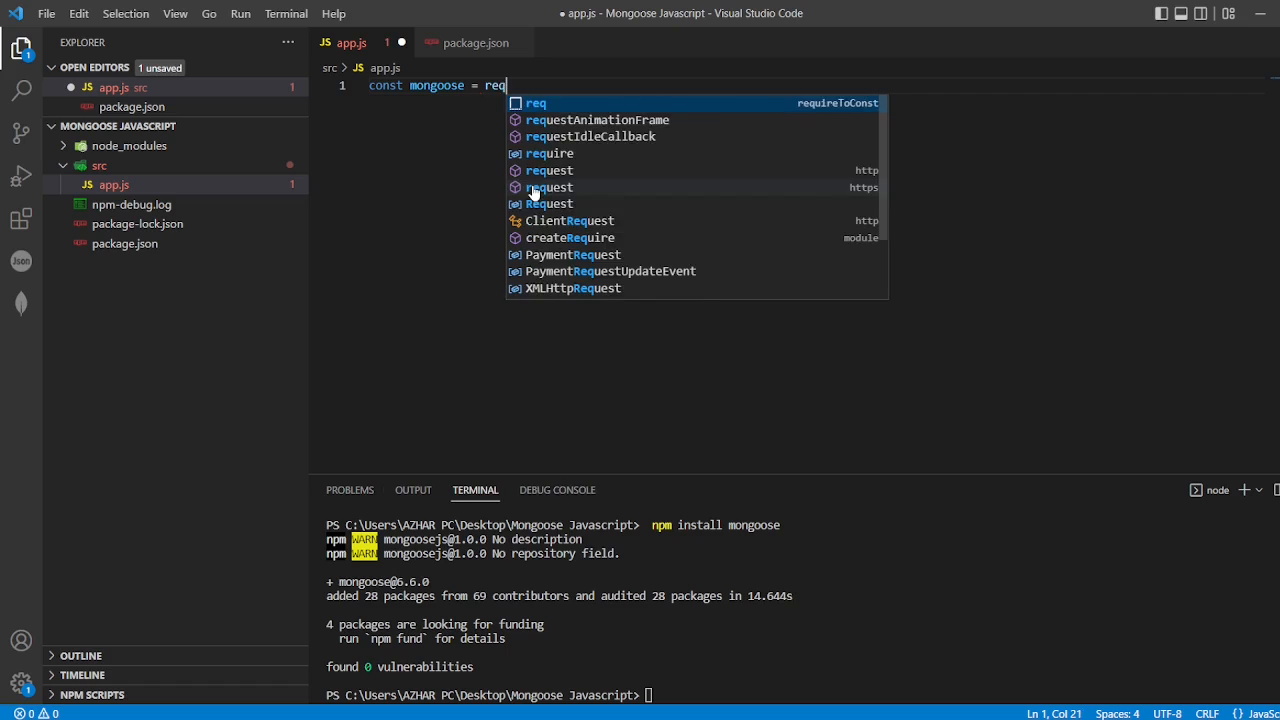
pyautogui.write('uire(')
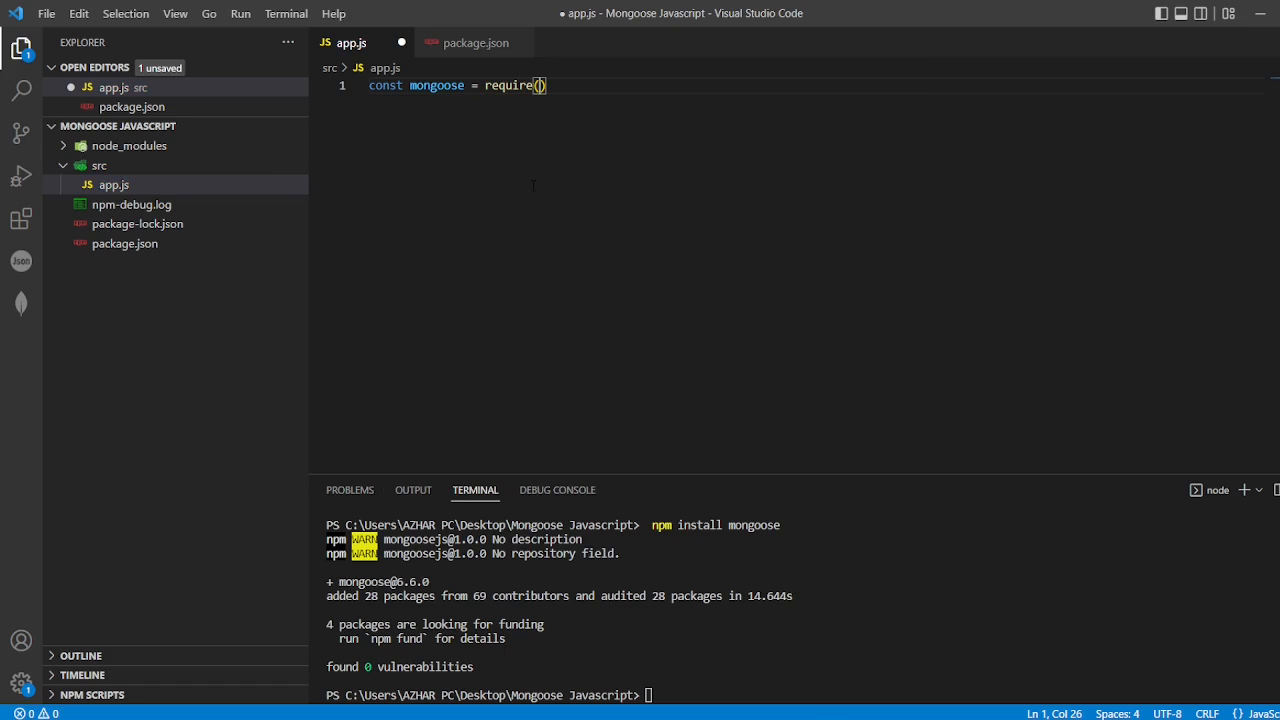
pyautogui.write("'")
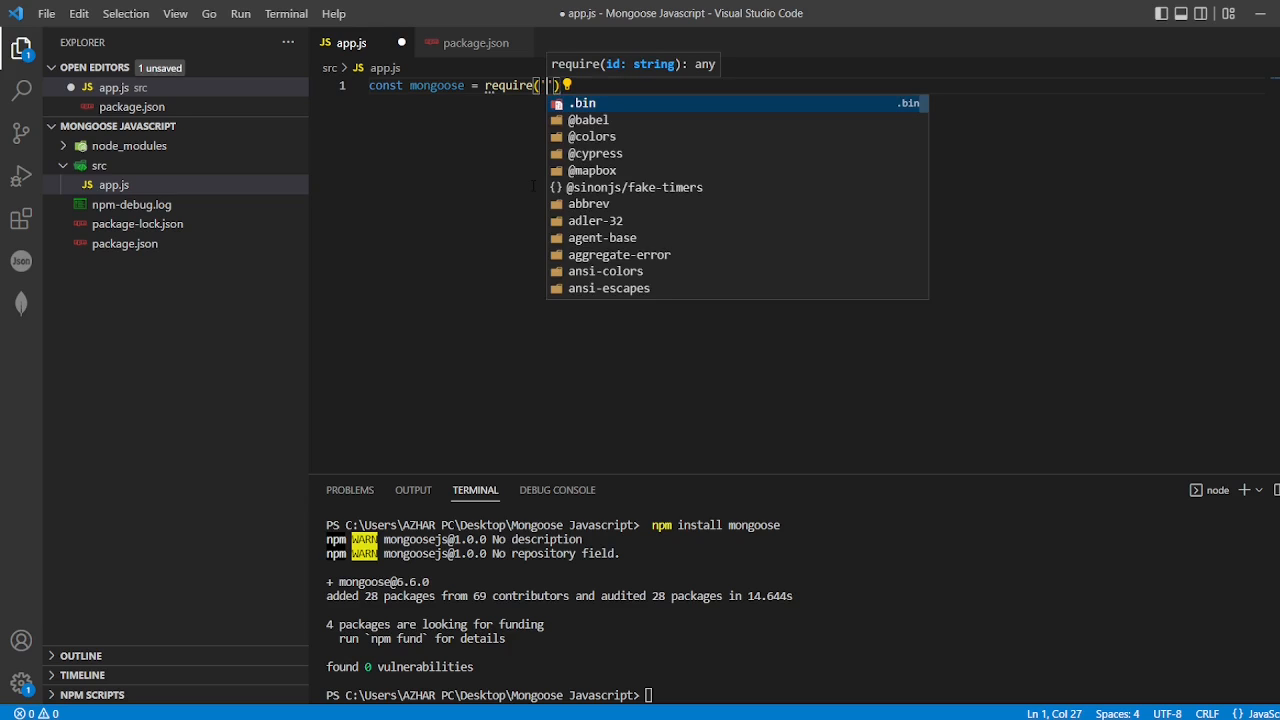
pyautogui.write('mo')
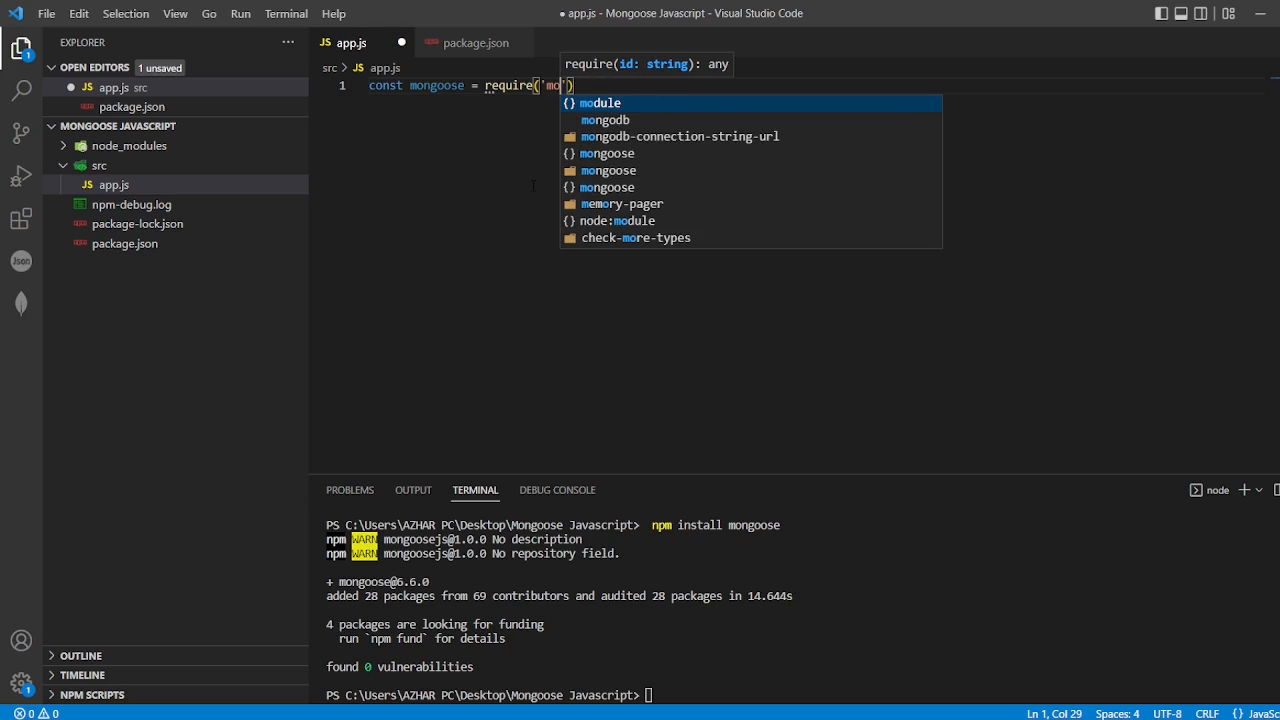
pyautogui.write('ngoose')
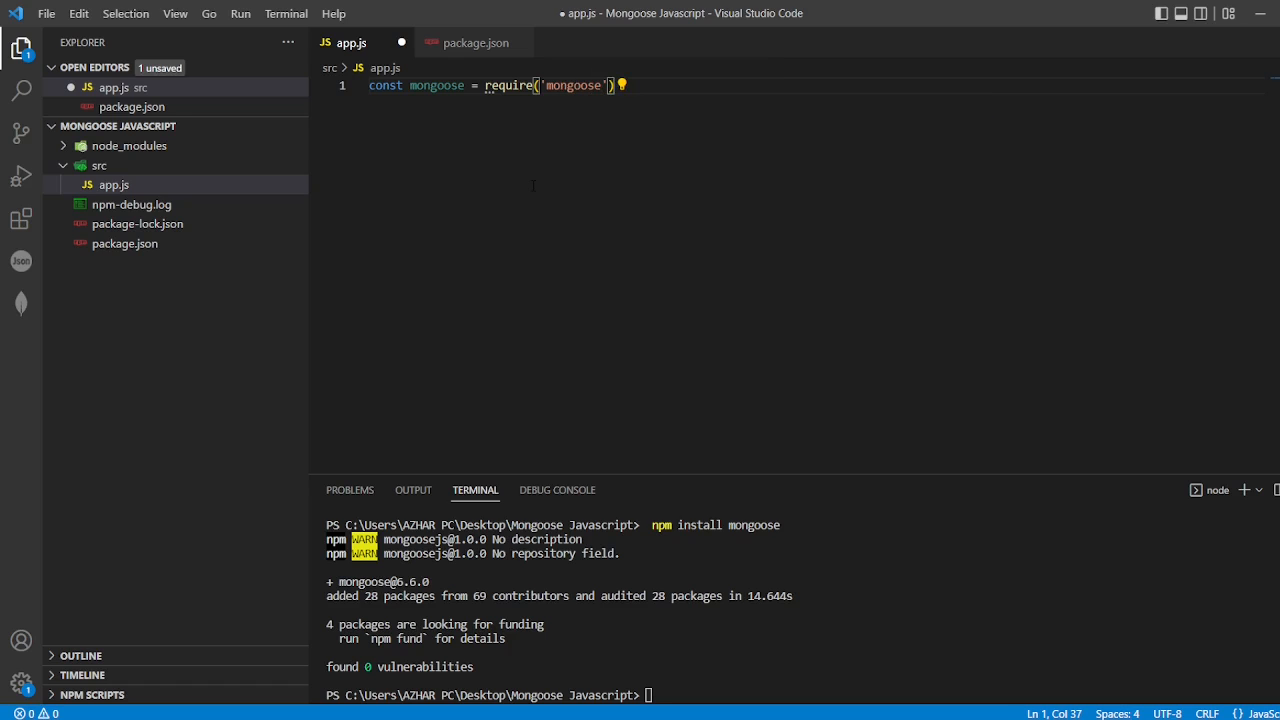
pyautogui.press('Enter')
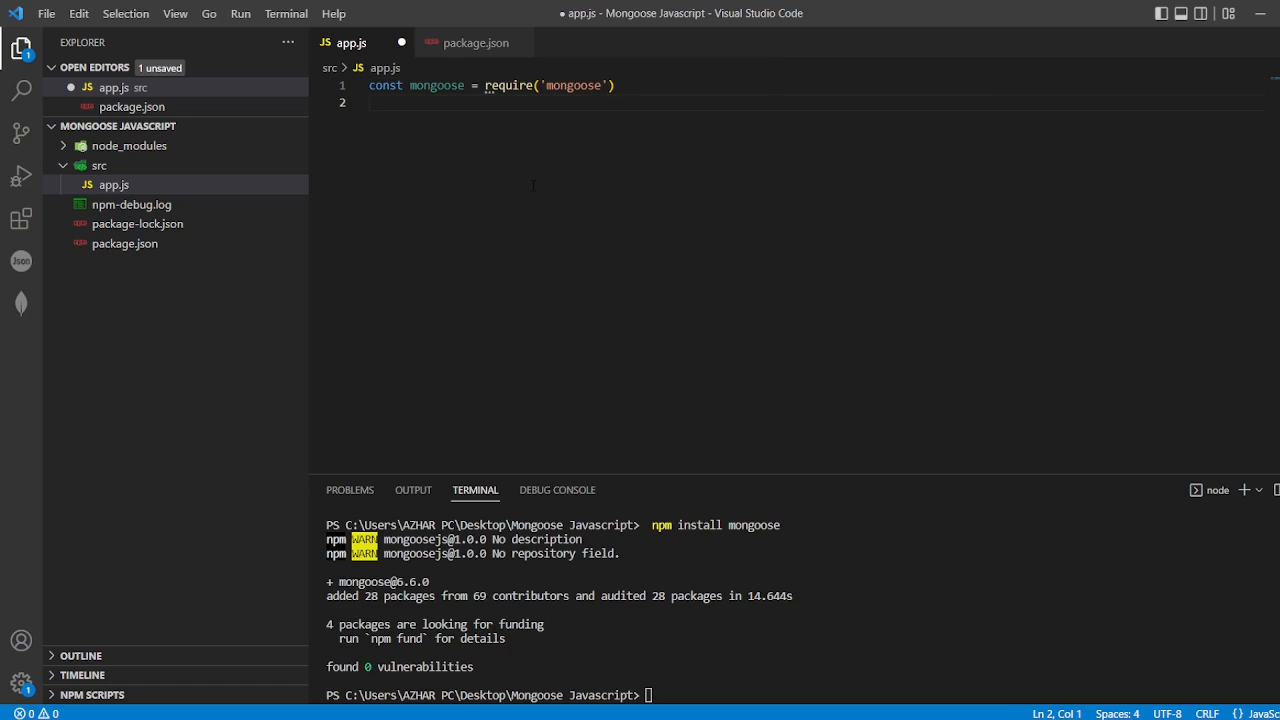
pyautogui.write('mongoose')
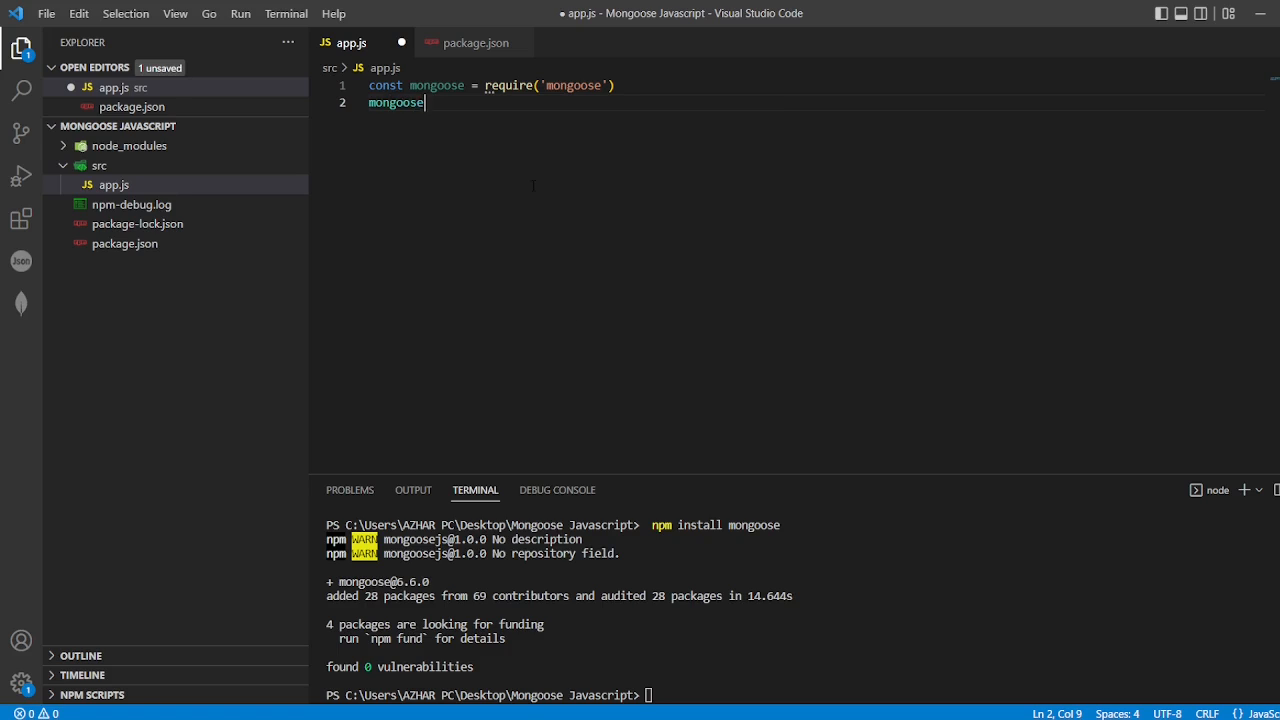
# Step: Chain .connect() onto mongoose via IntelliSense and hide the Explorer sidebar
pyautogui.write('.')
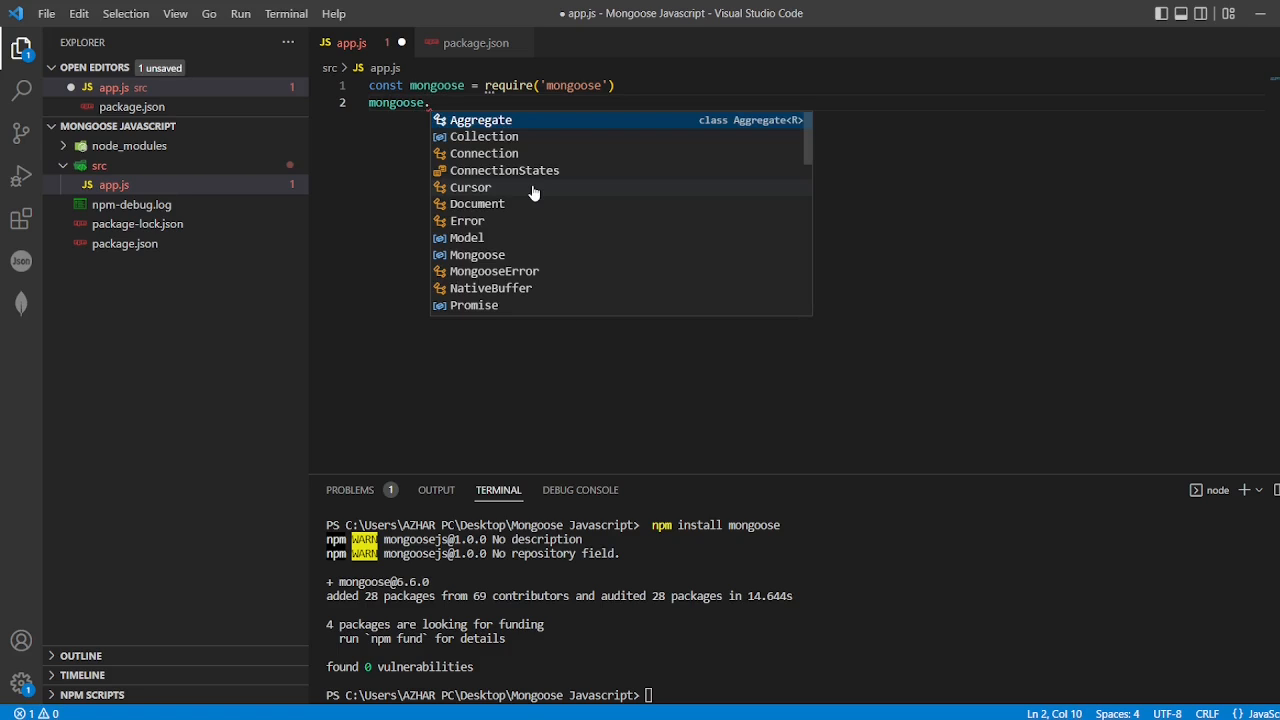
pyautogui.write('co')
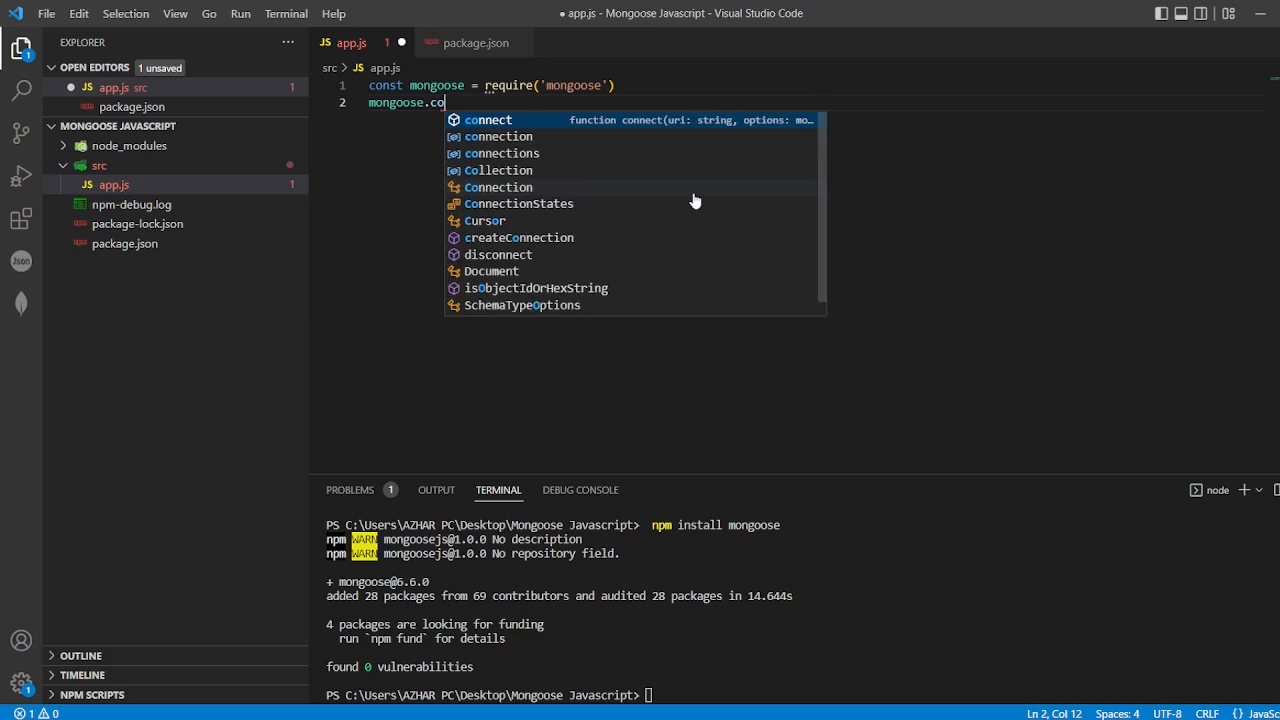
pyautogui.press('Tab')
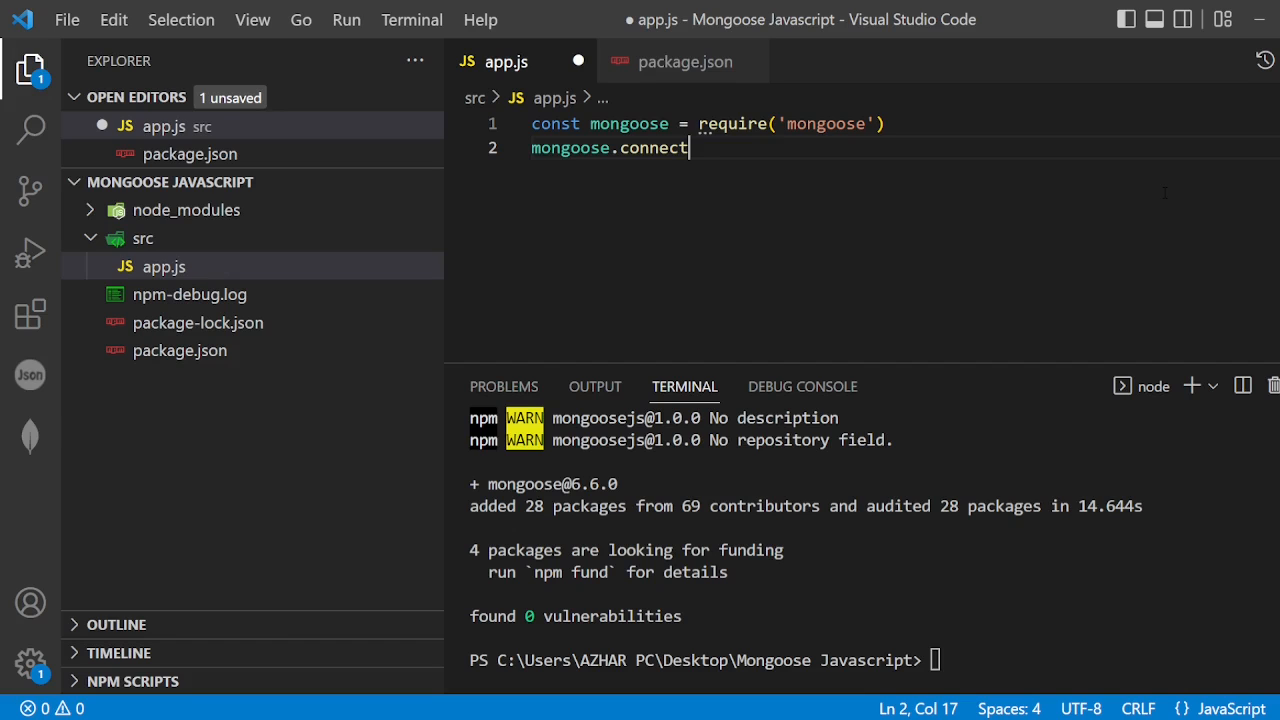
pyautogui.click(30, 66)
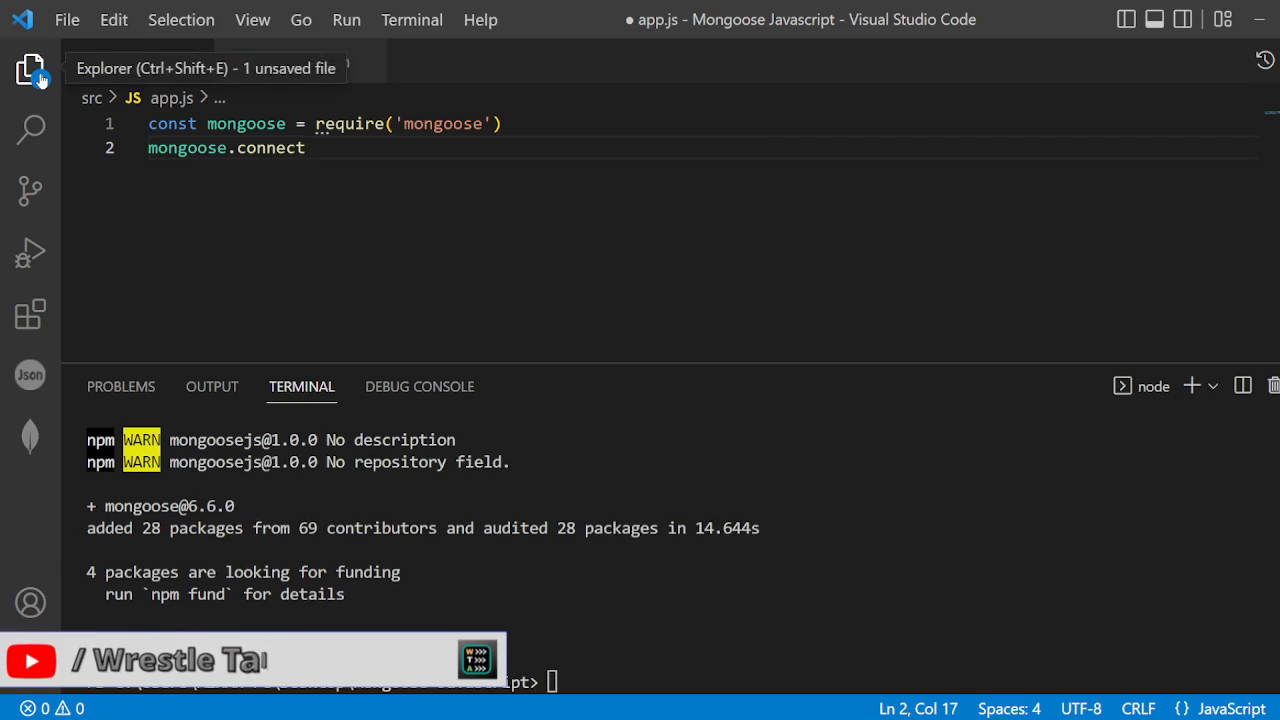
pyautogui.click(30, 64)
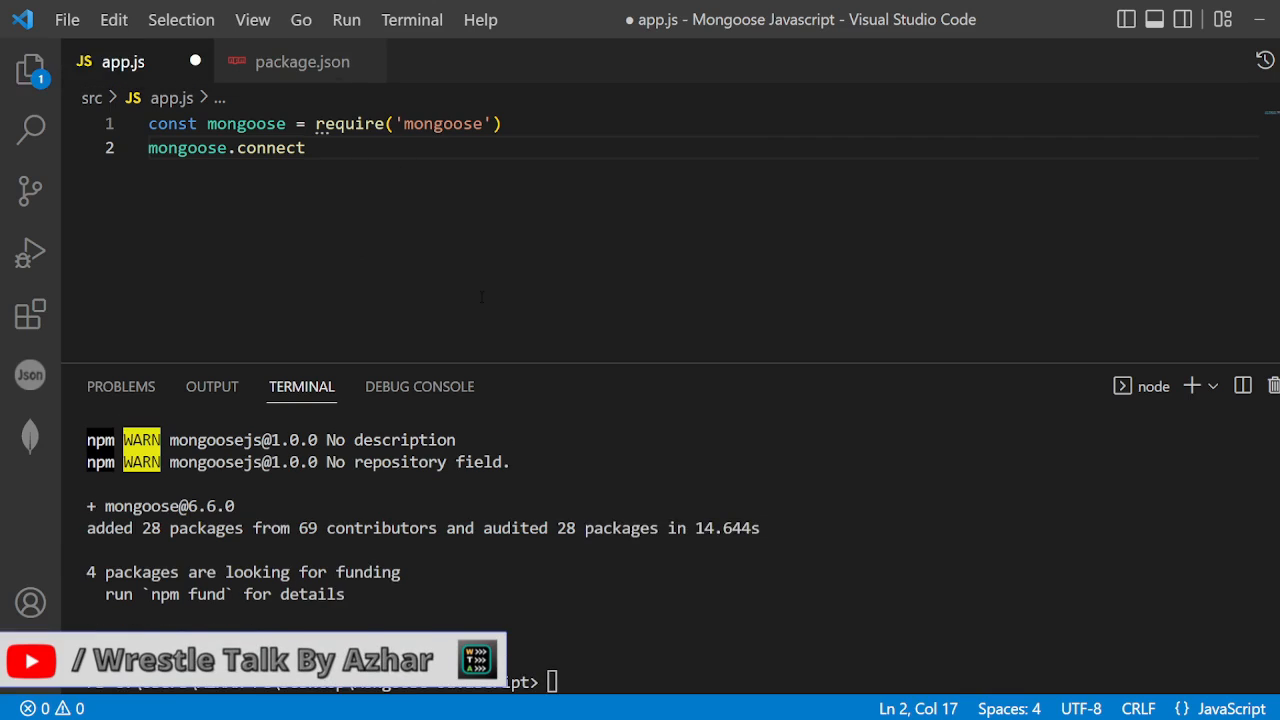
pyautogui.write('()')
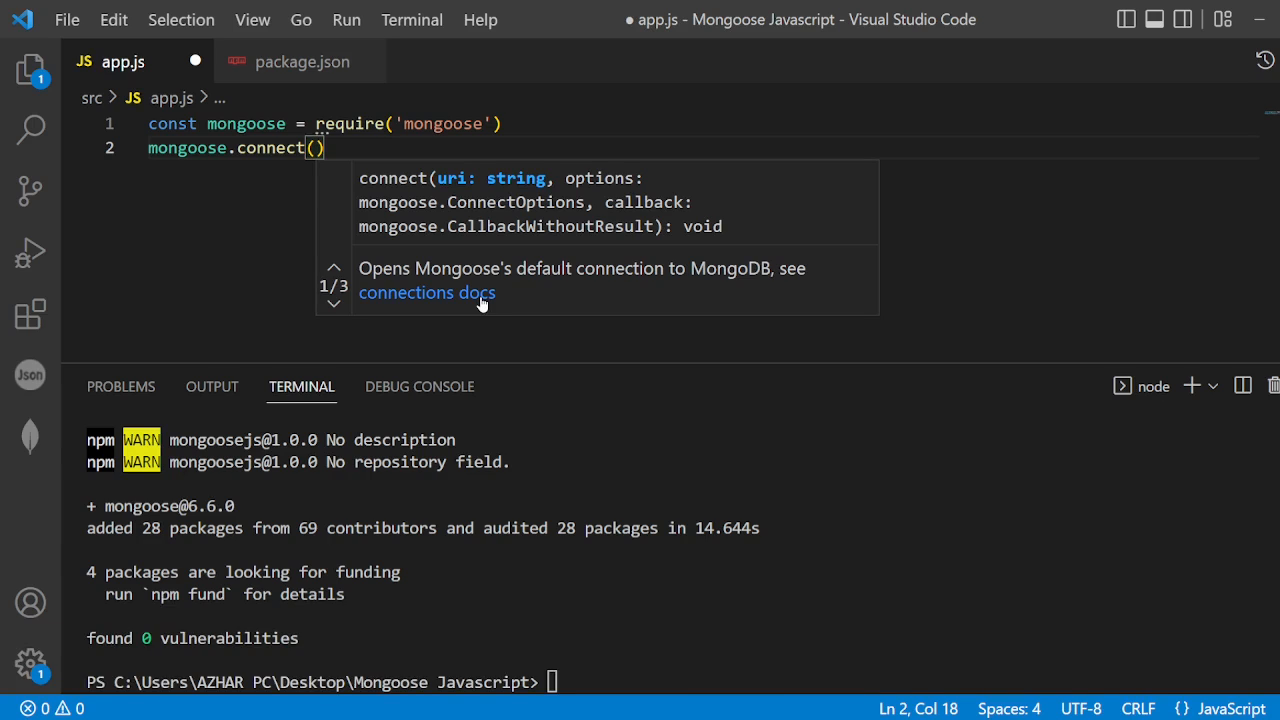
# Step: Pass the connection string "mongodb://localhost:27017" to mongoose.connect
pyautogui.write('"mongo"')
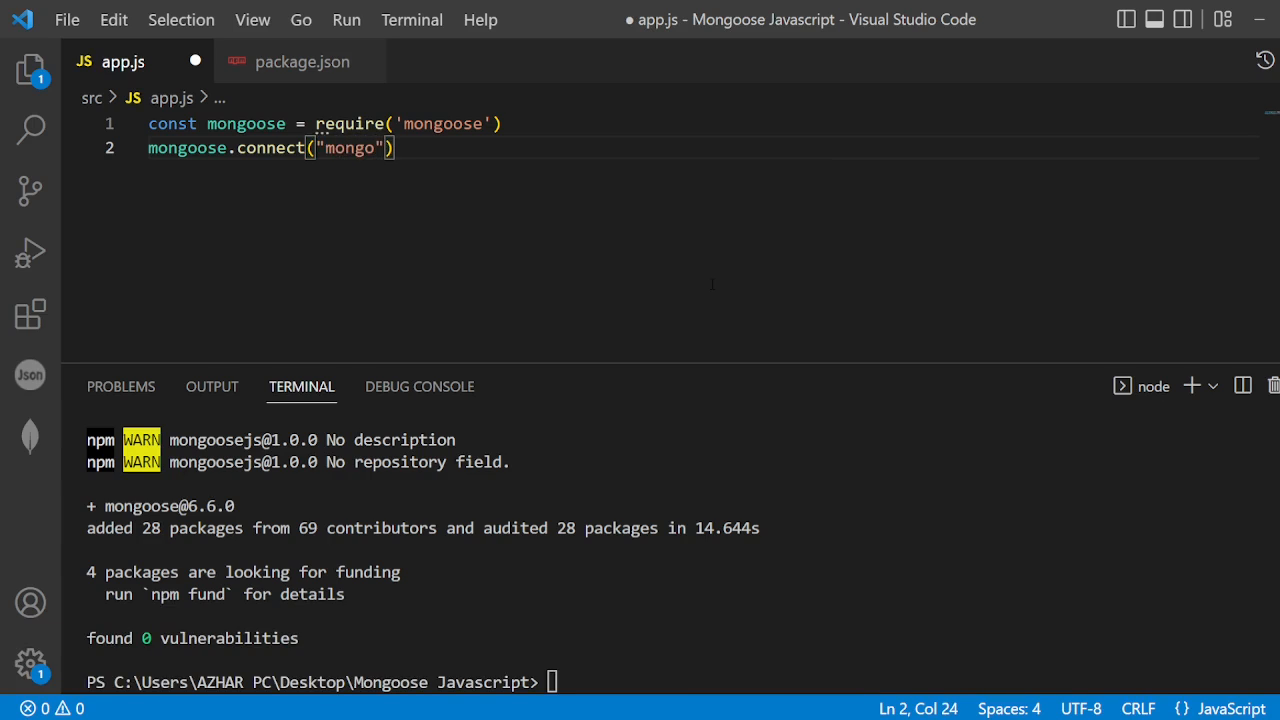
pyautogui.write('db')
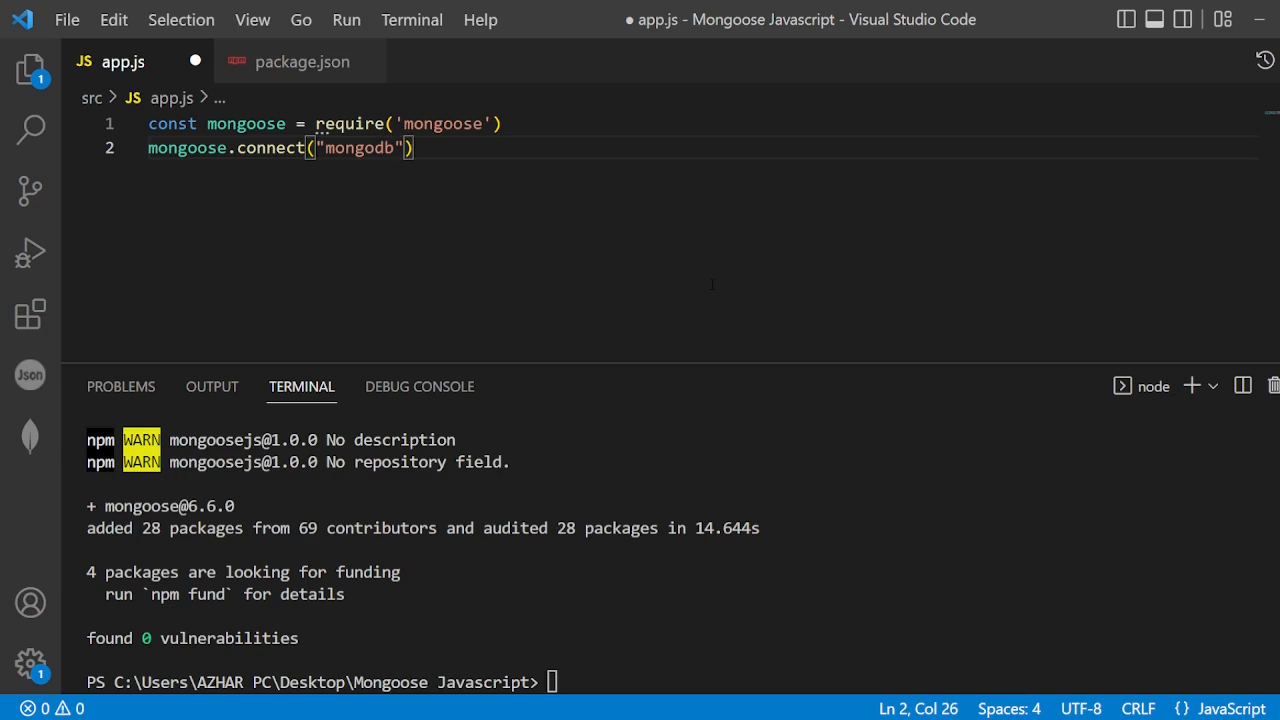
pyautogui.write('://')
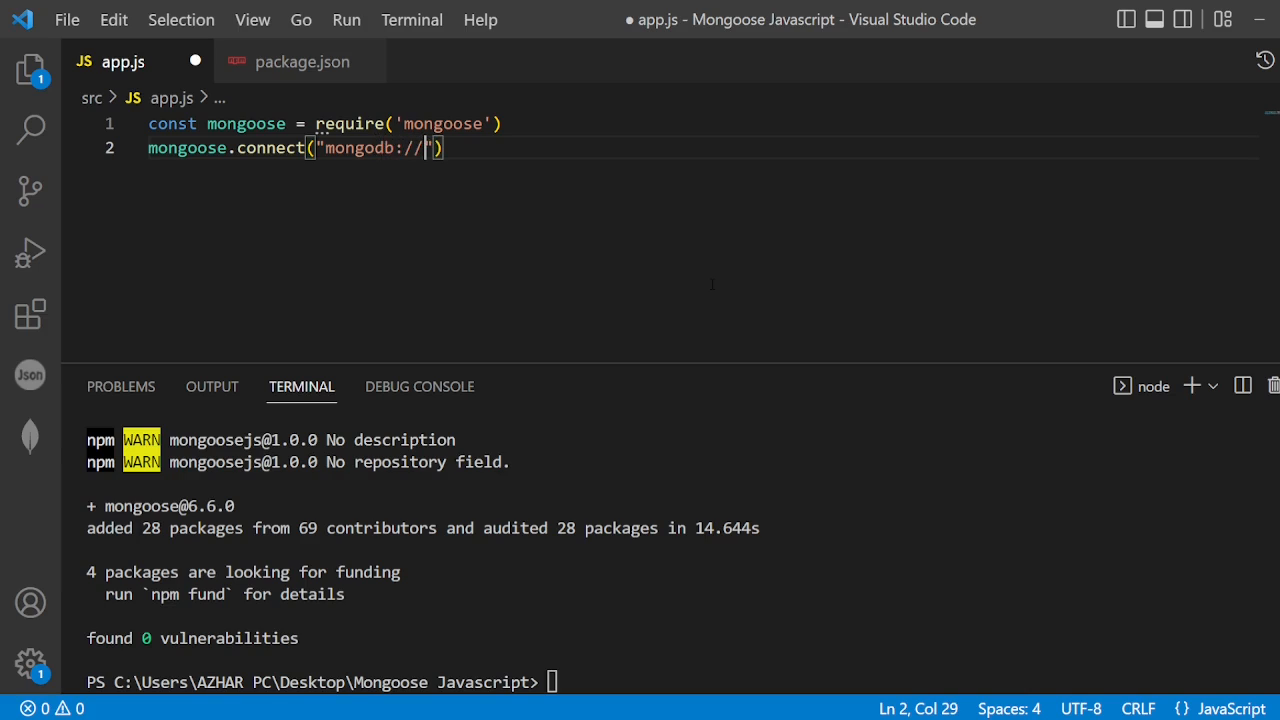
pyautogui.write('localhost')
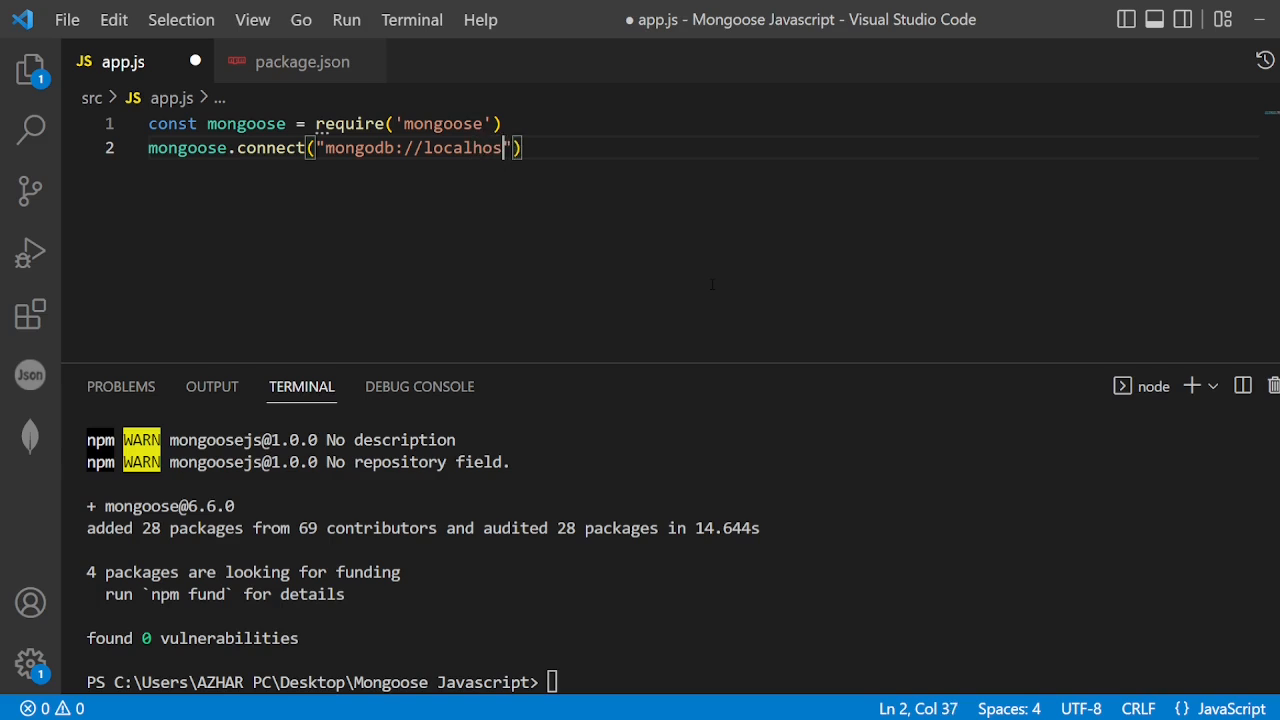
pyautogui.write('t:')
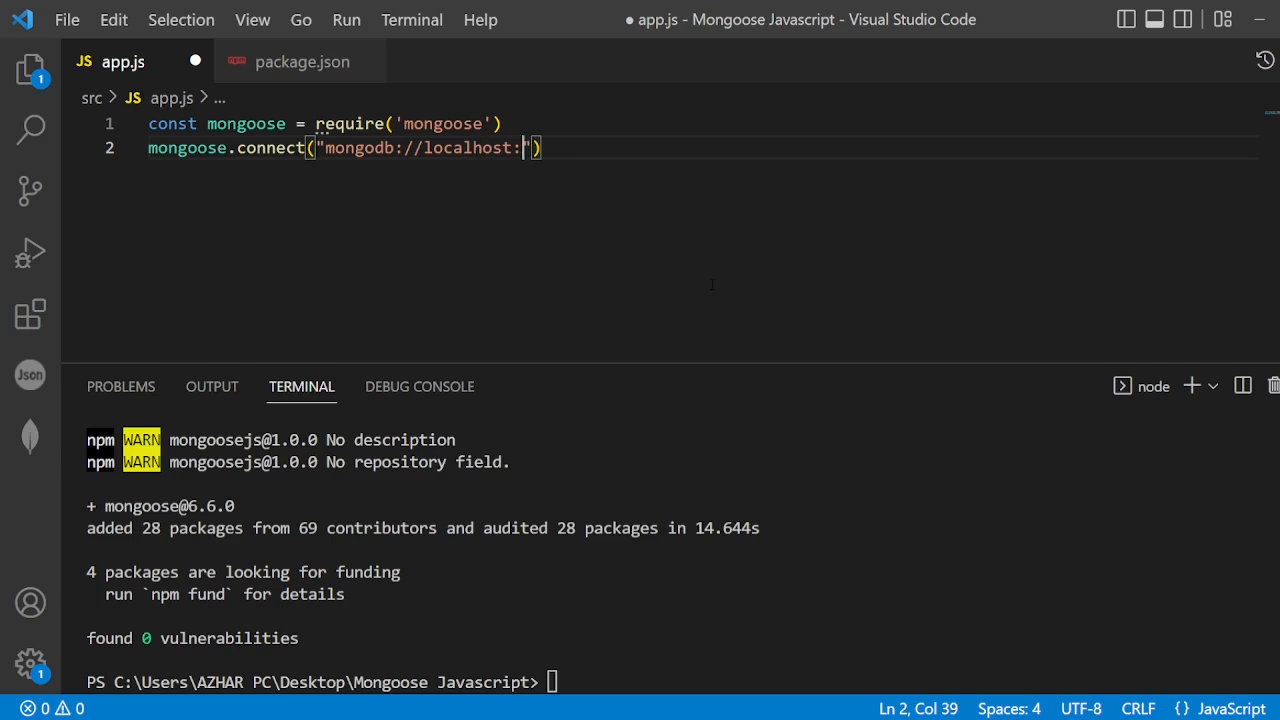
pyautogui.write('27017')
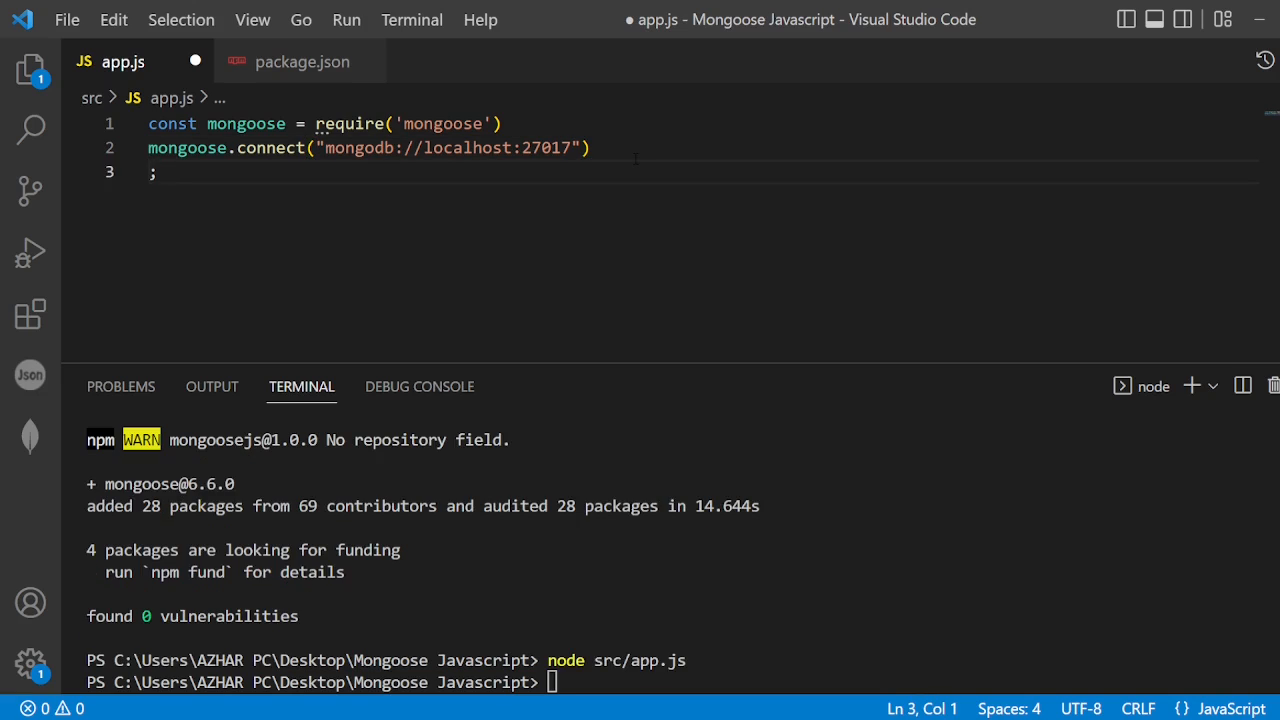
# Step: Chain .then(()=>console.log("connection is successful....")) after connect and start the database path with /
pyautogui.write('.then')
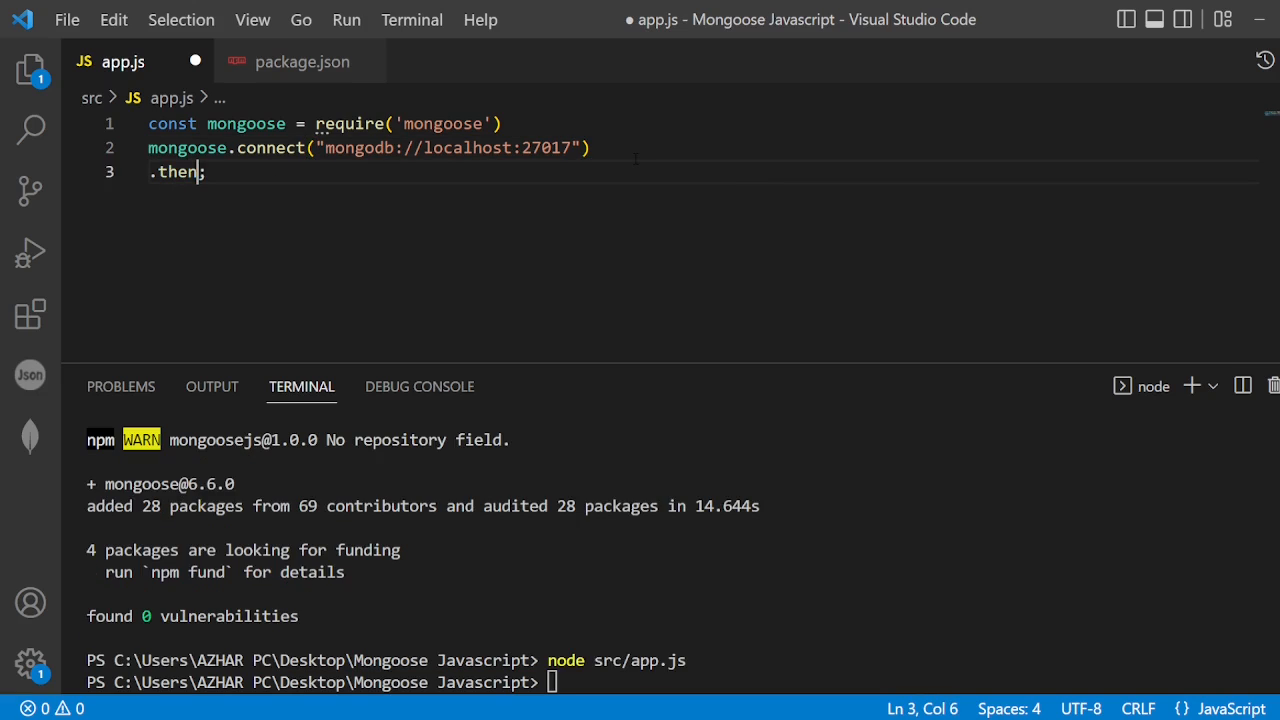
pyautogui.write('()=)')
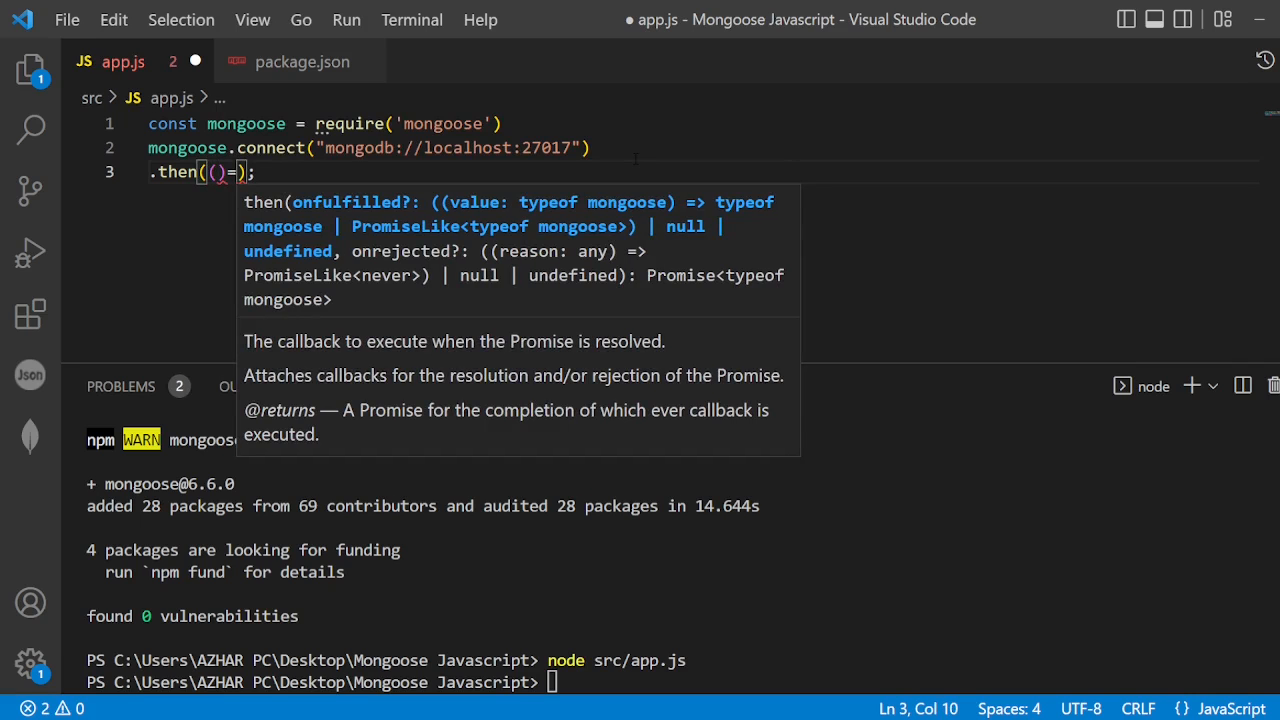
pyautogui.write('=>con')
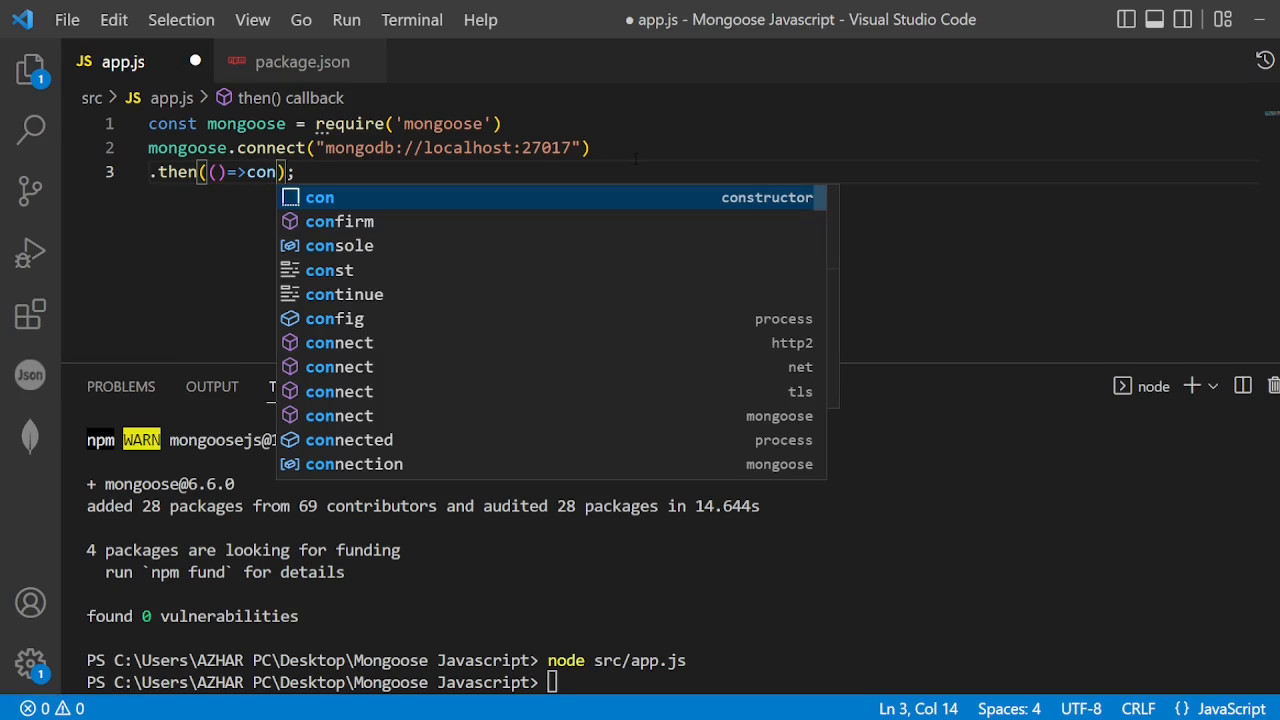
pyautogui.write('sole')
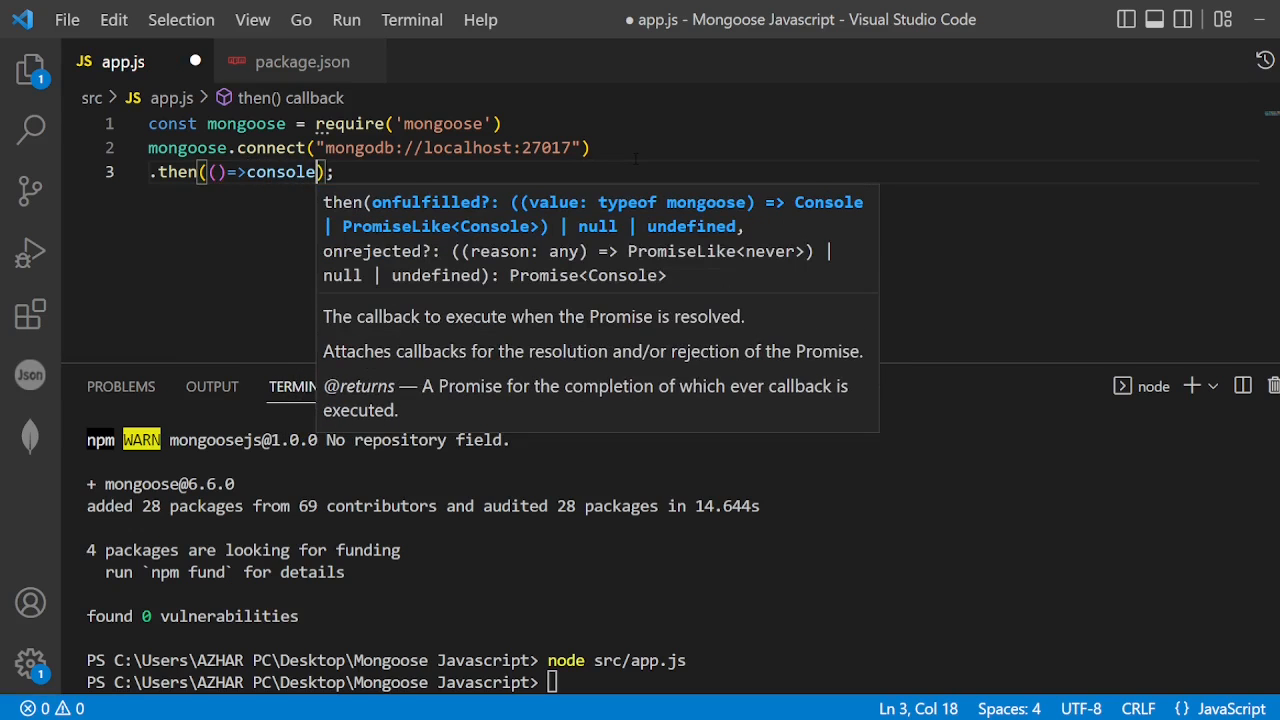
pyautogui.write('.log("connection is')
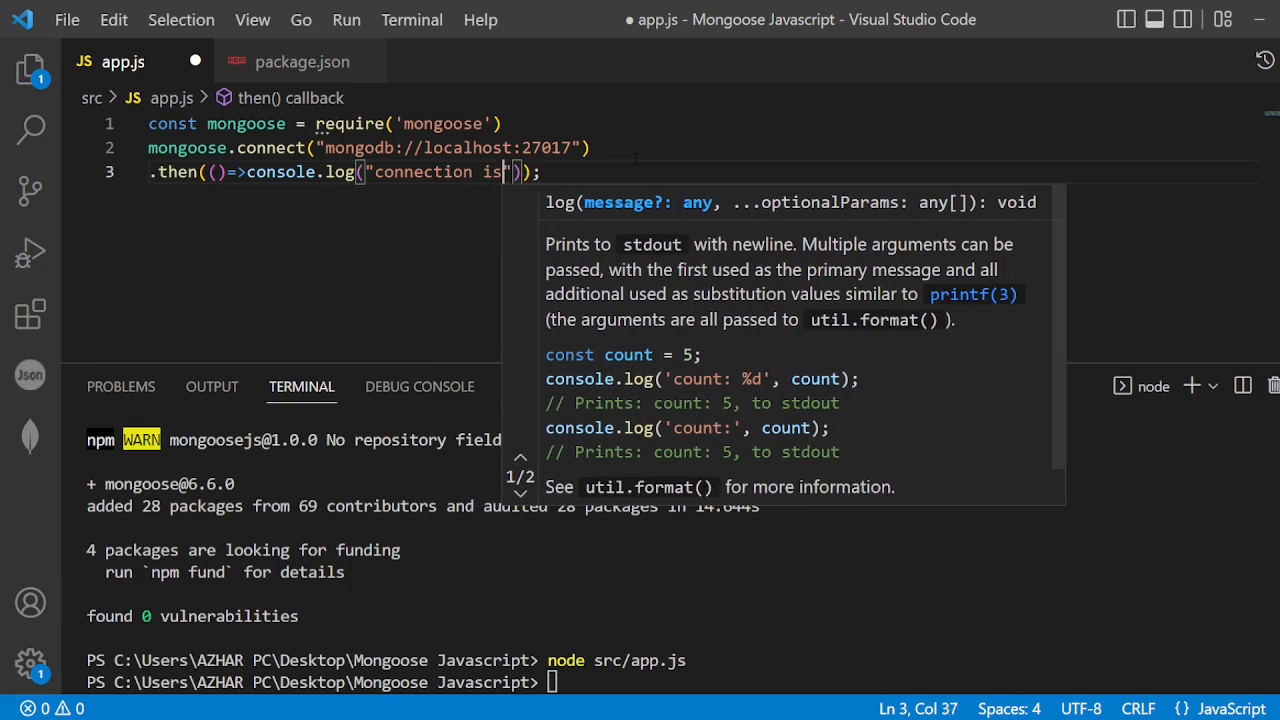
pyautogui.write('successful....')
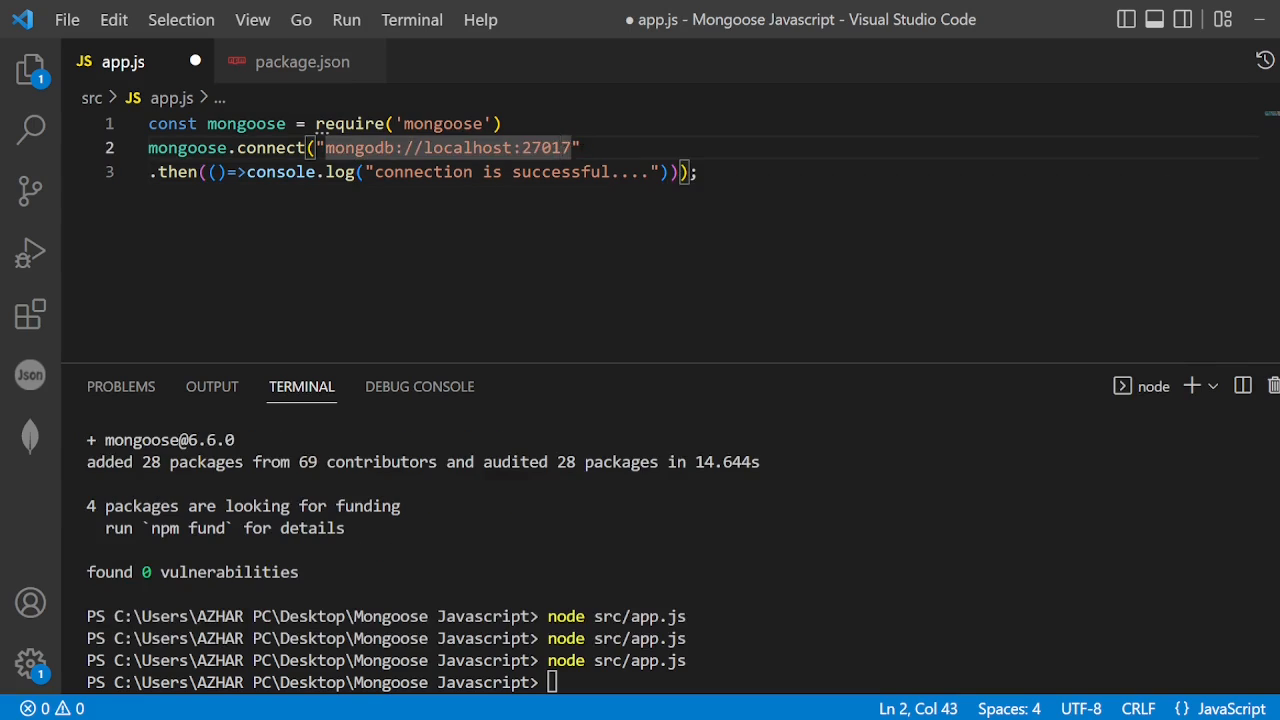
pyautogui.write('/wrestleTalkByAzhar')
pyautogui.click(678, 682)
pyautogui.write('node src/app.js')
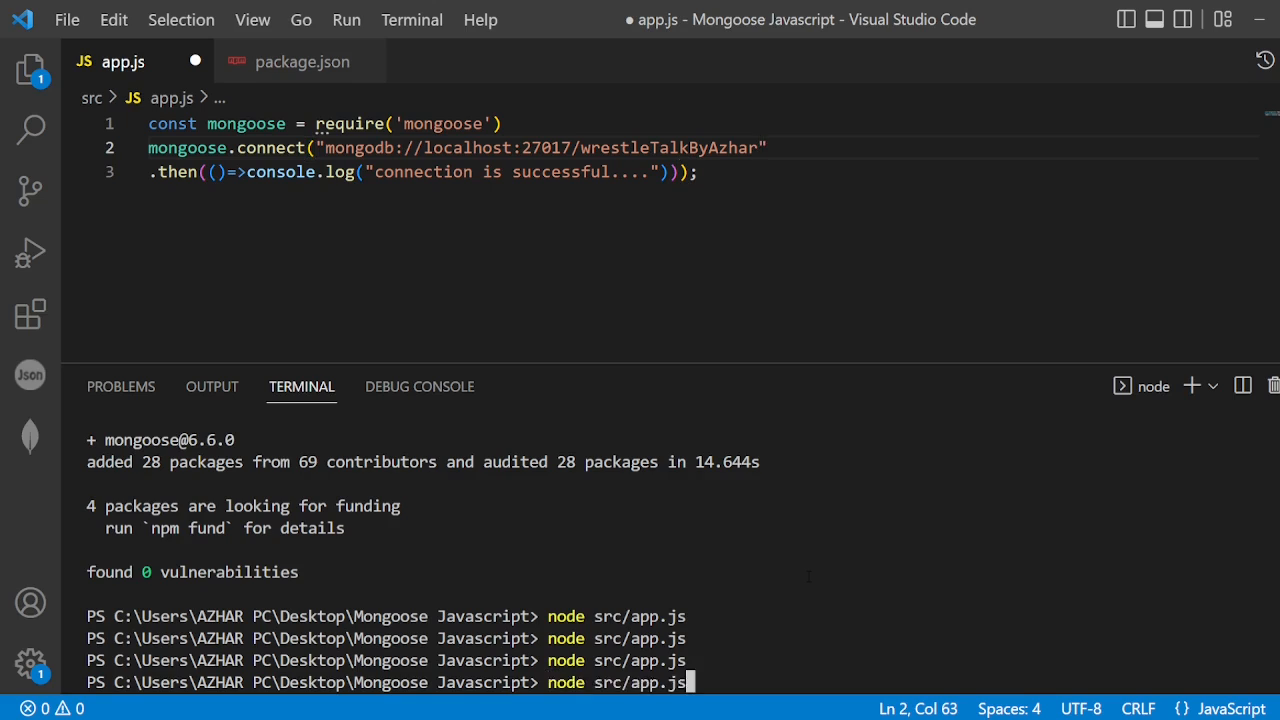
# Step: Run app.js, then pass {useNewUrlParser:true, useUnifiedTopology:true} as connect's second argument
pyautogui.press('Enter')
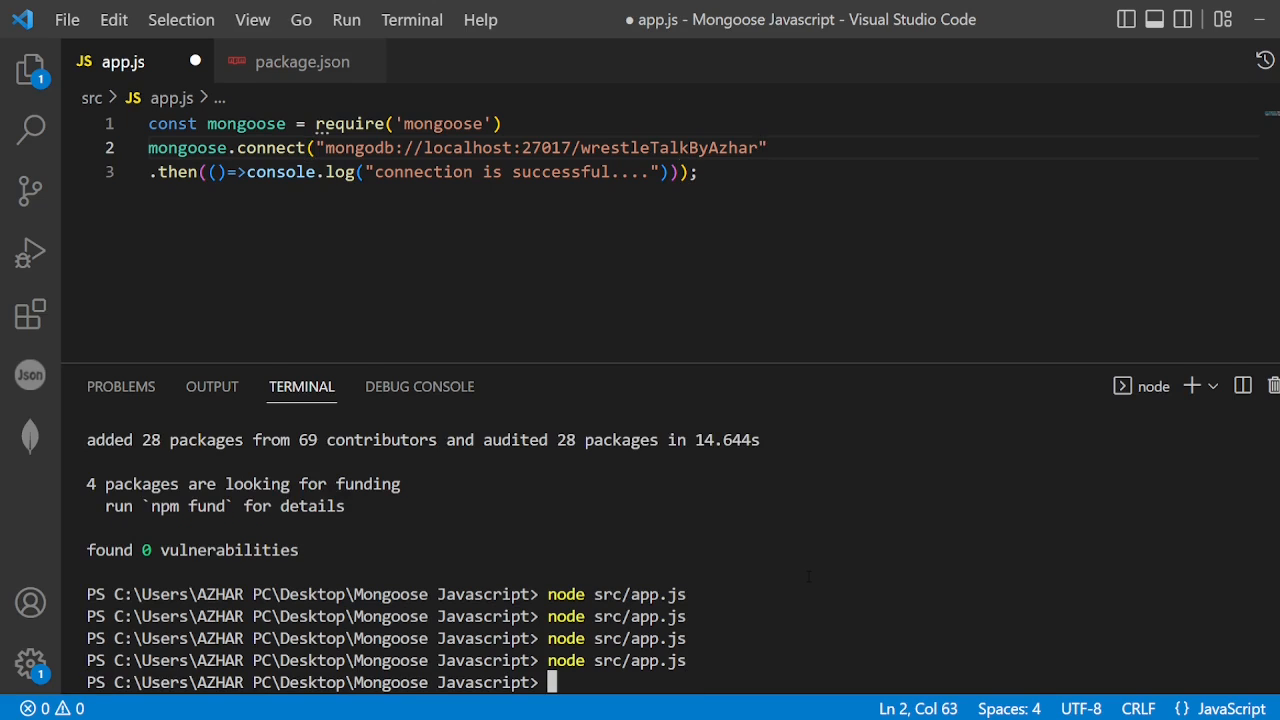
pyautogui.write(',')
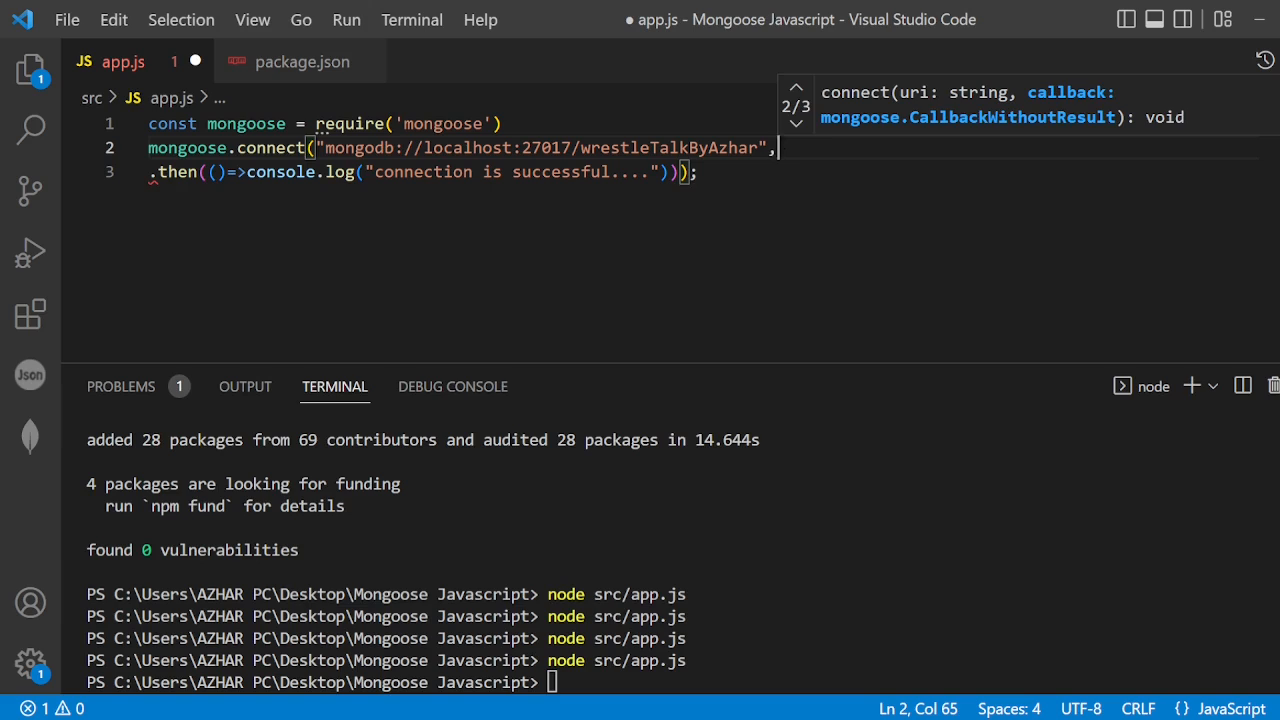
pyautogui.write('{useN')
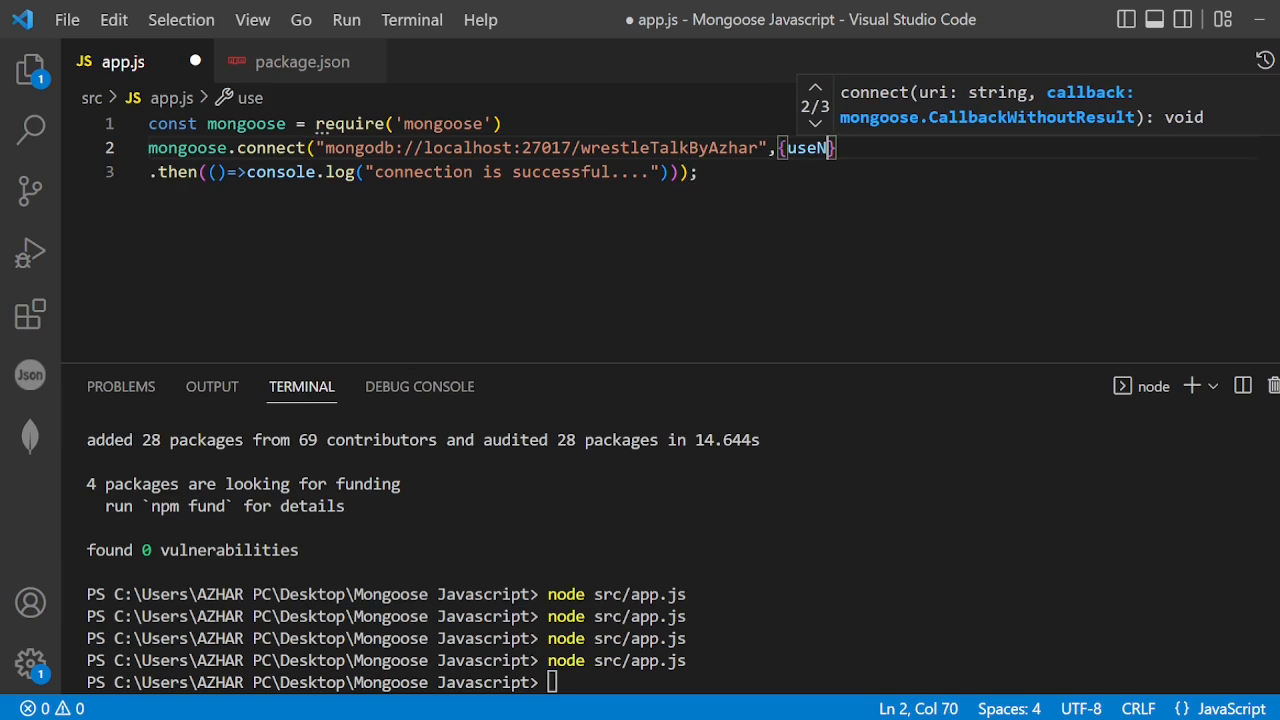
pyautogui.write('ewUrlParser:true,')
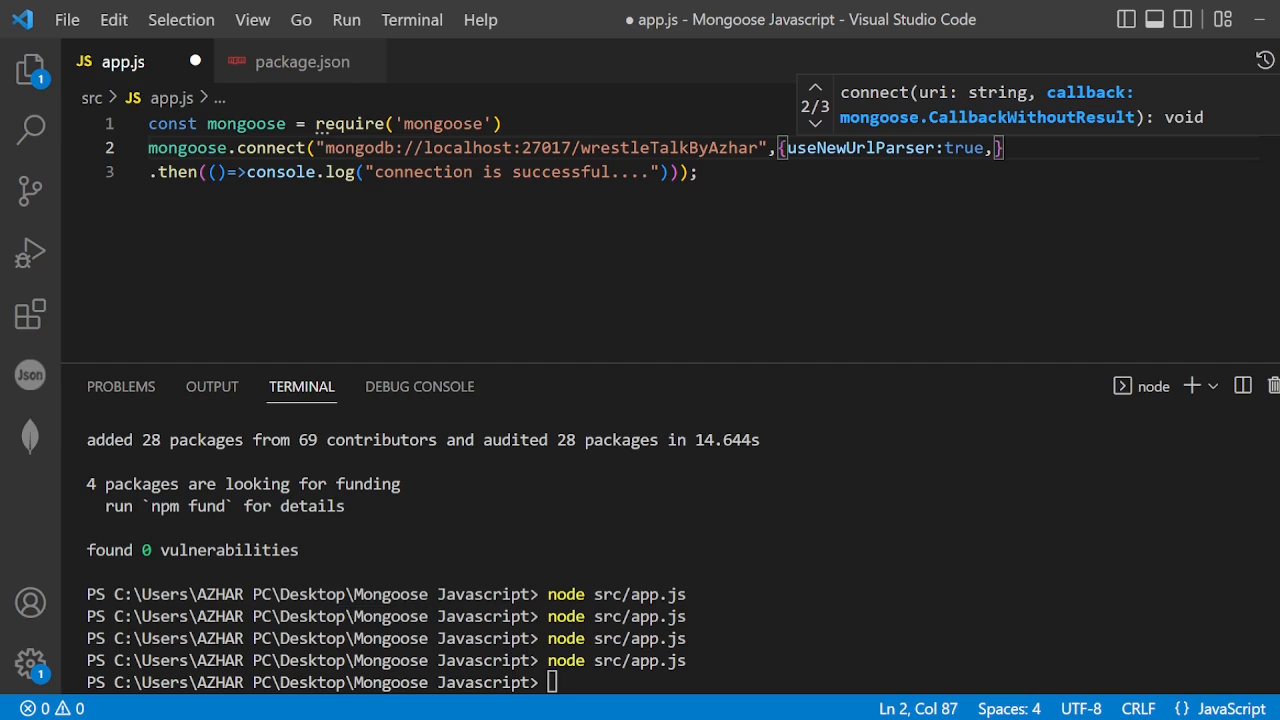
pyautogui.write('useUnifiedT')
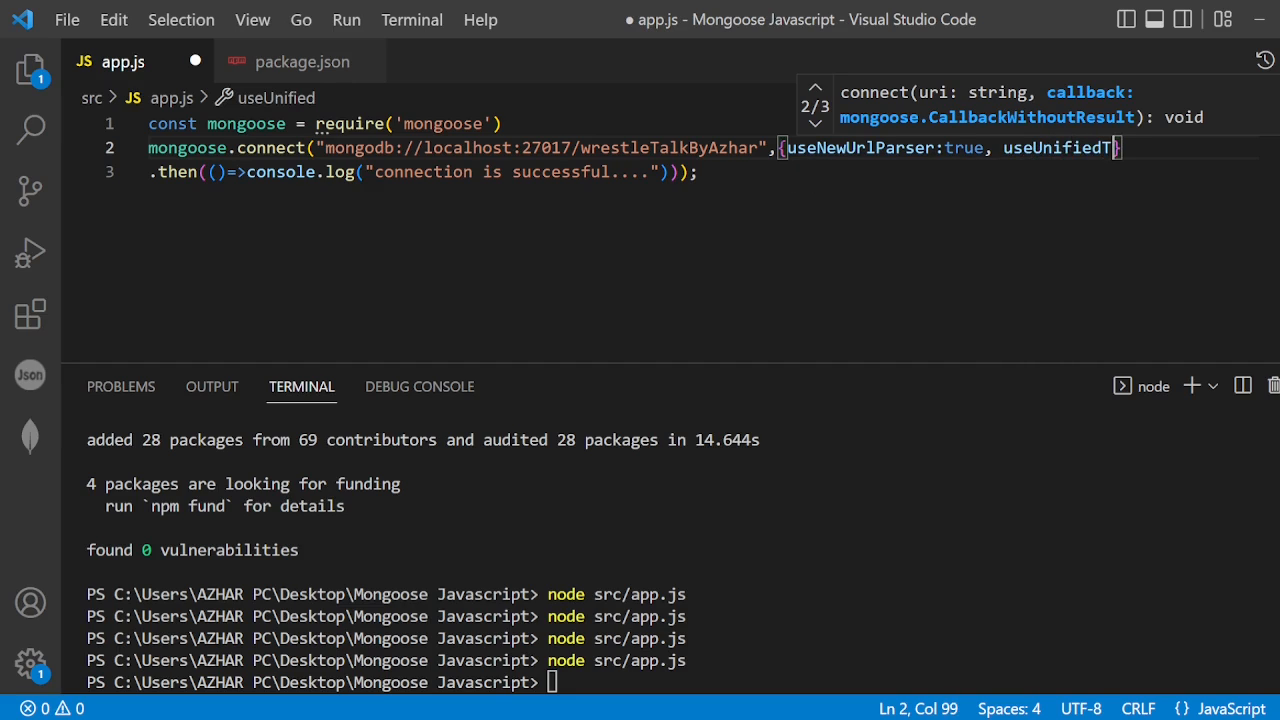
pyautogui.write('op')
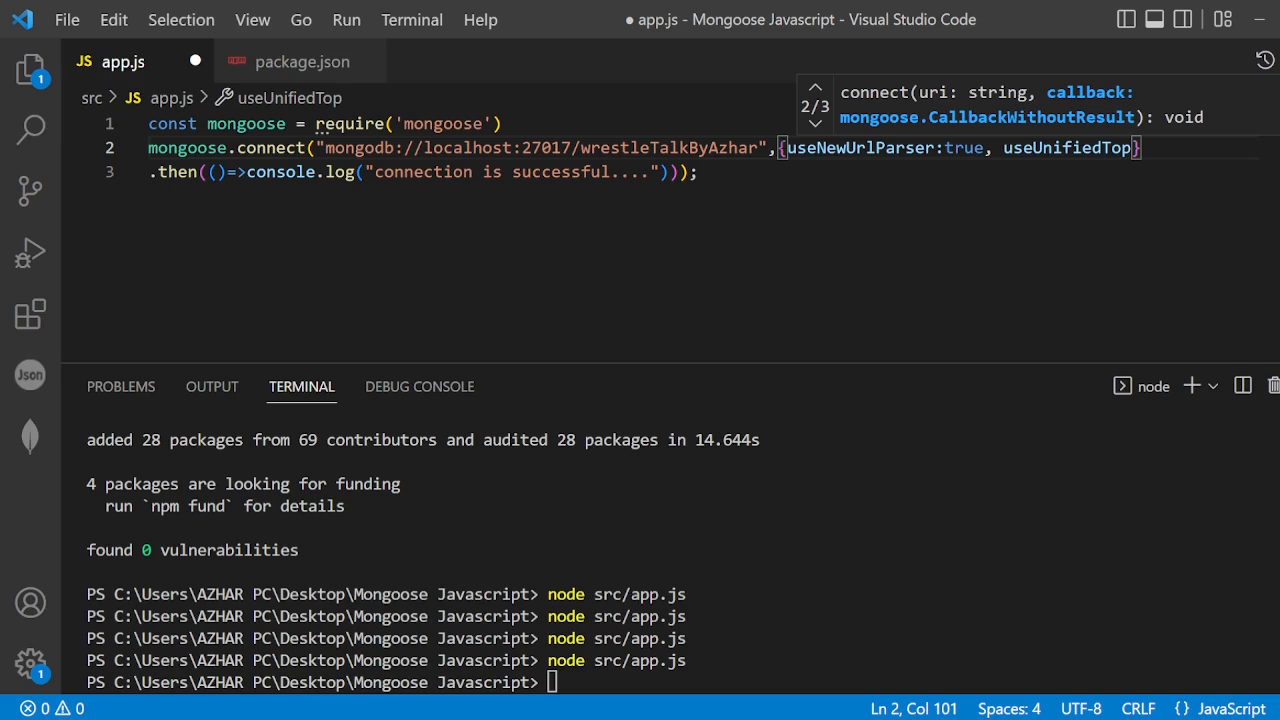
pyautogui.write('ology:t')
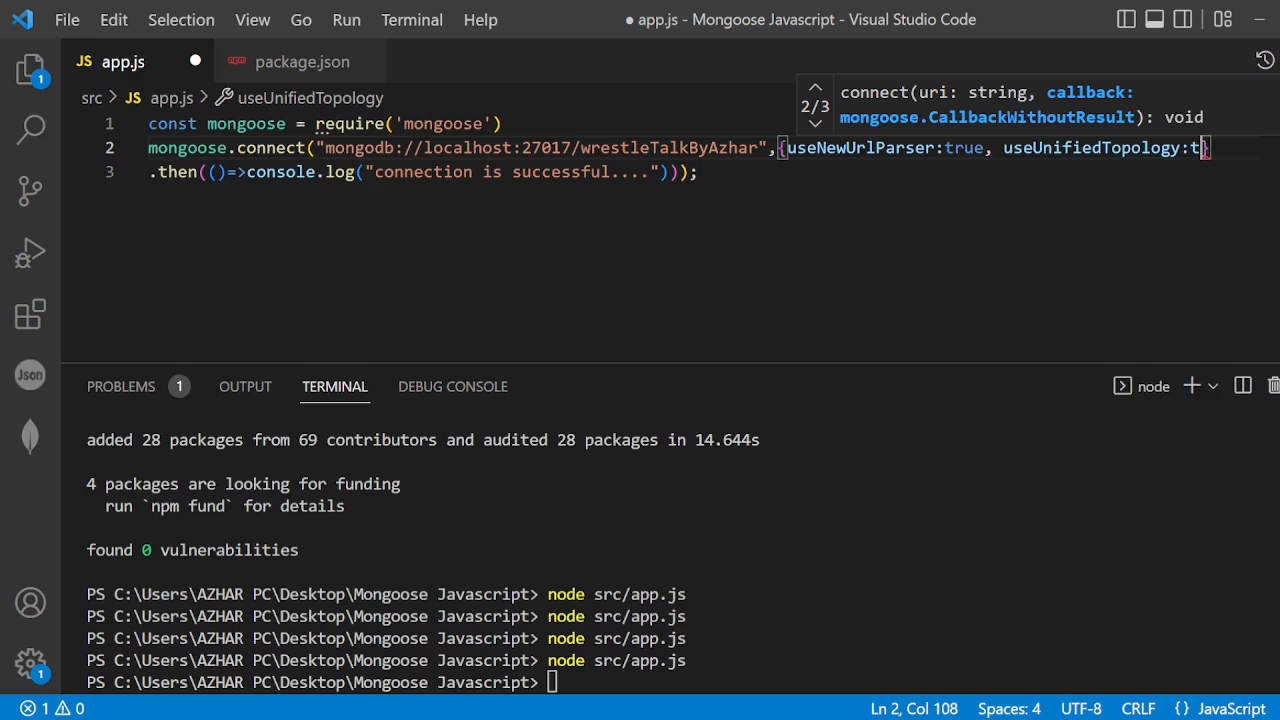
pyautogui.write('rue')
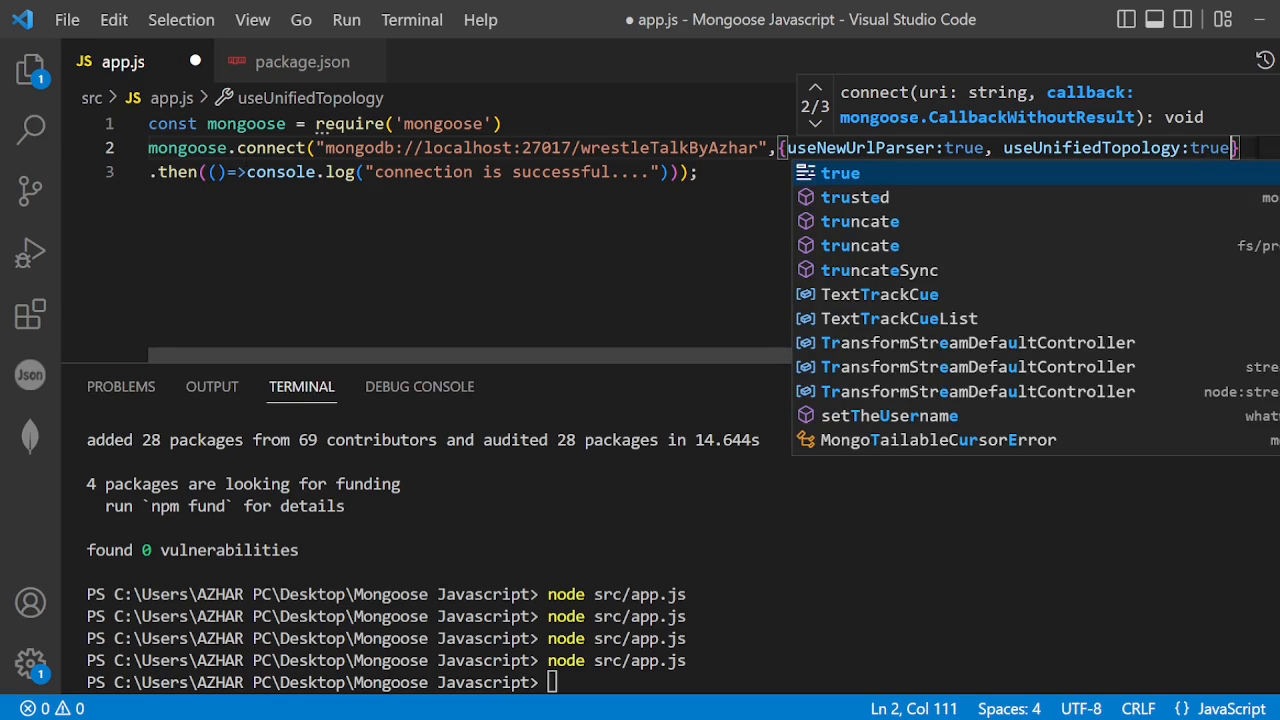
pyautogui.click(344, 148)
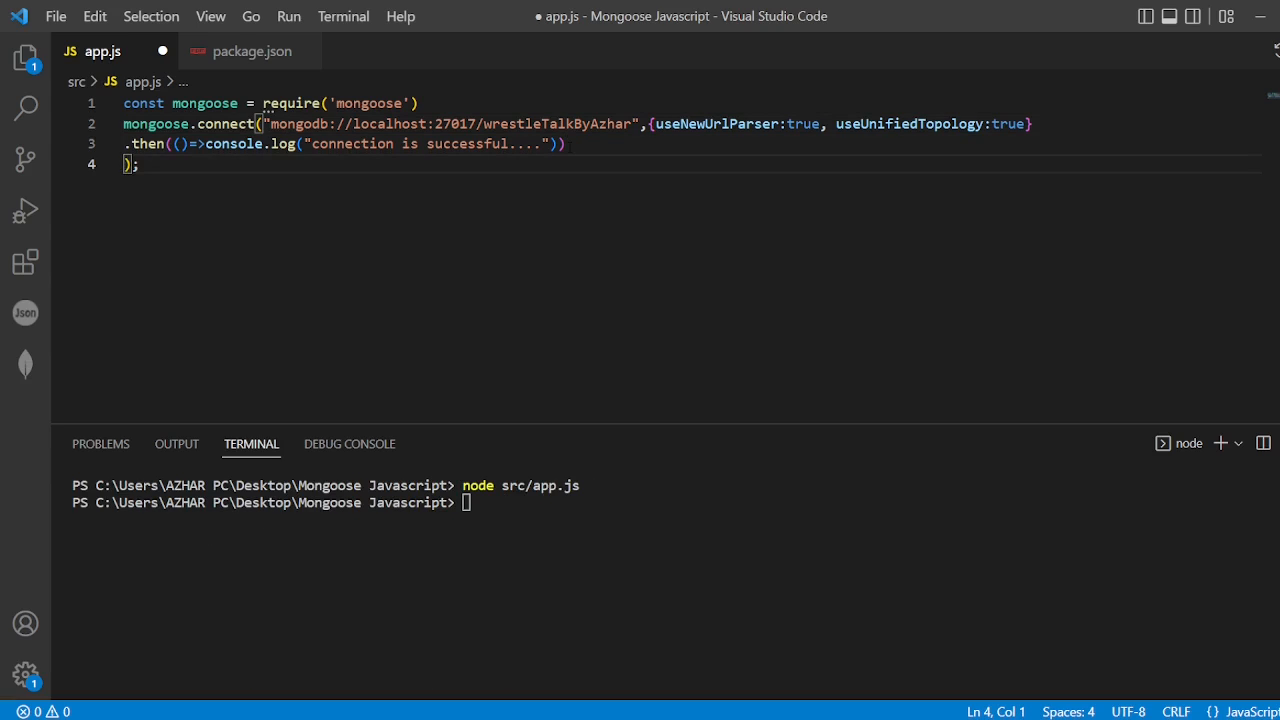
# Step: Add a .catch((err) => console.log(err)) handler on line 4 after the then
pyautogui.write('.')
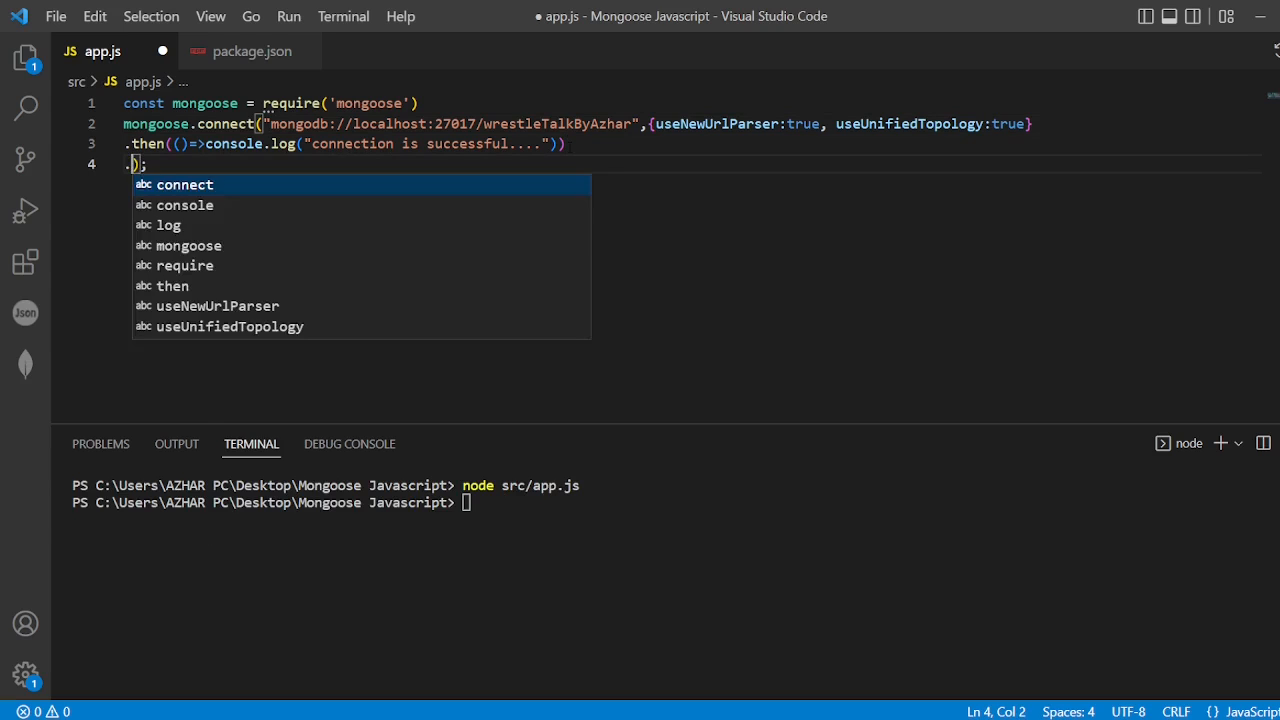
pyautogui.write('cat')
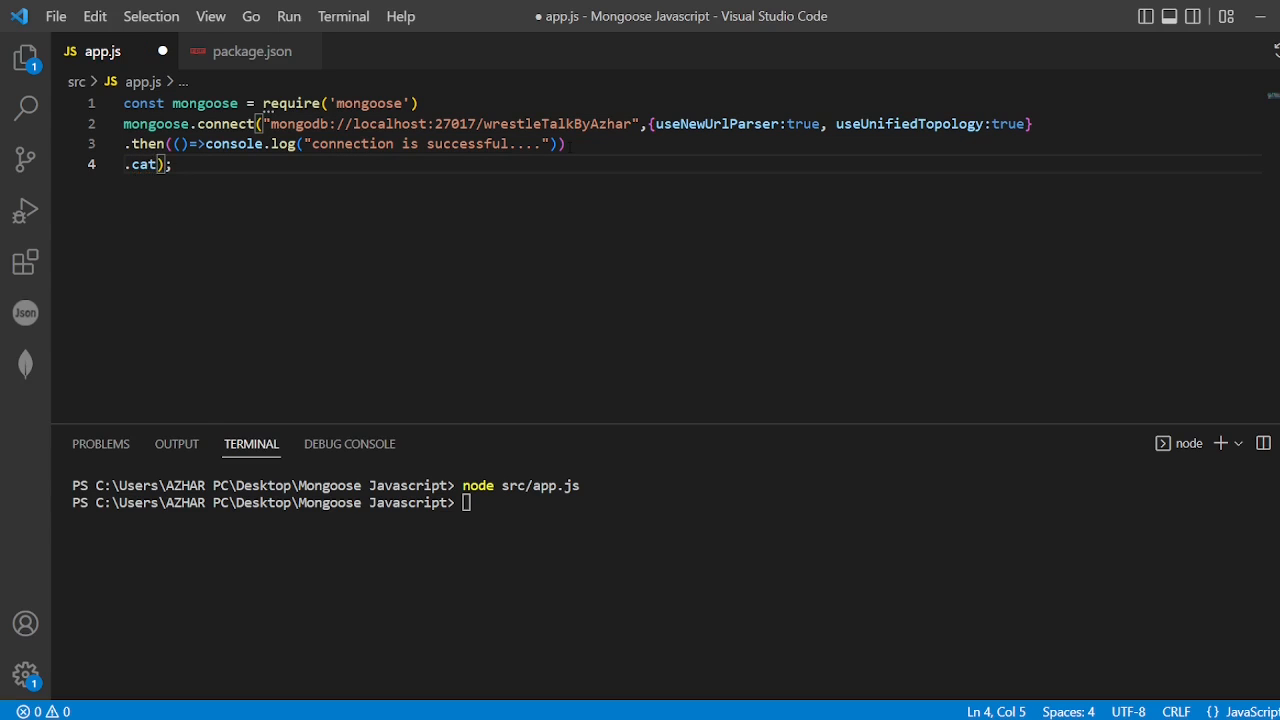
pyautogui.write('ch')
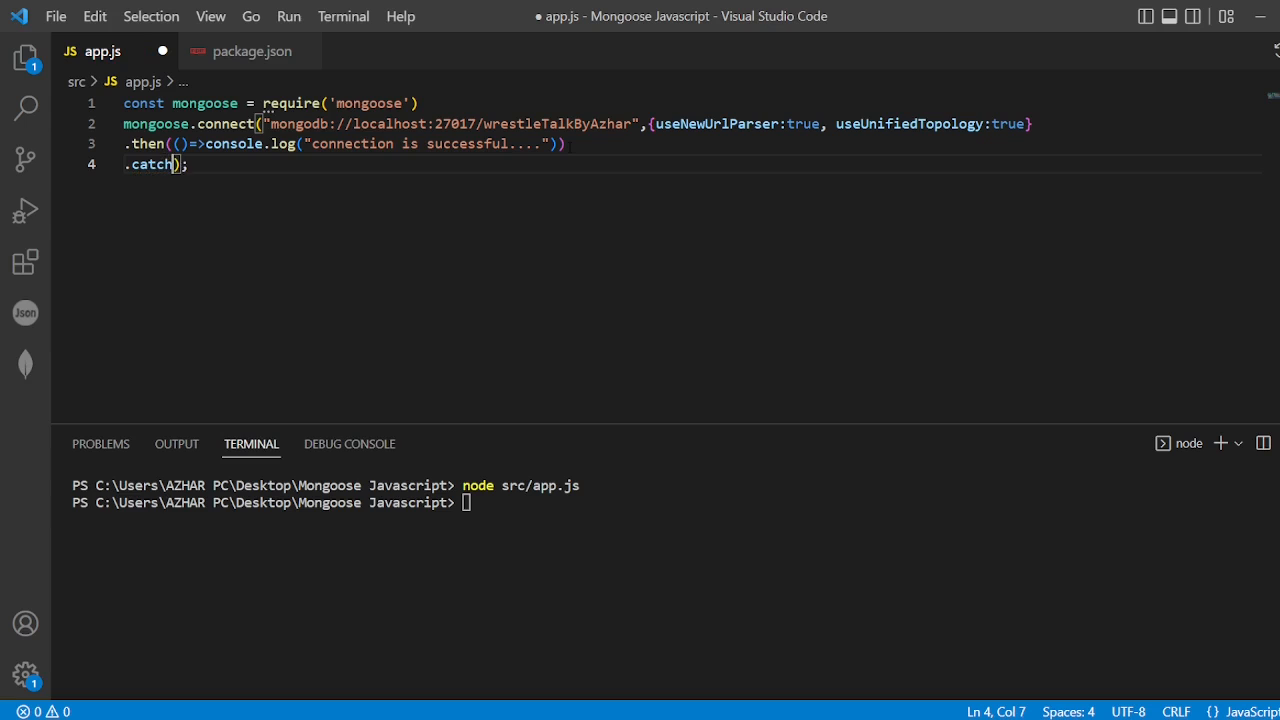
pyautogui.write('(err')
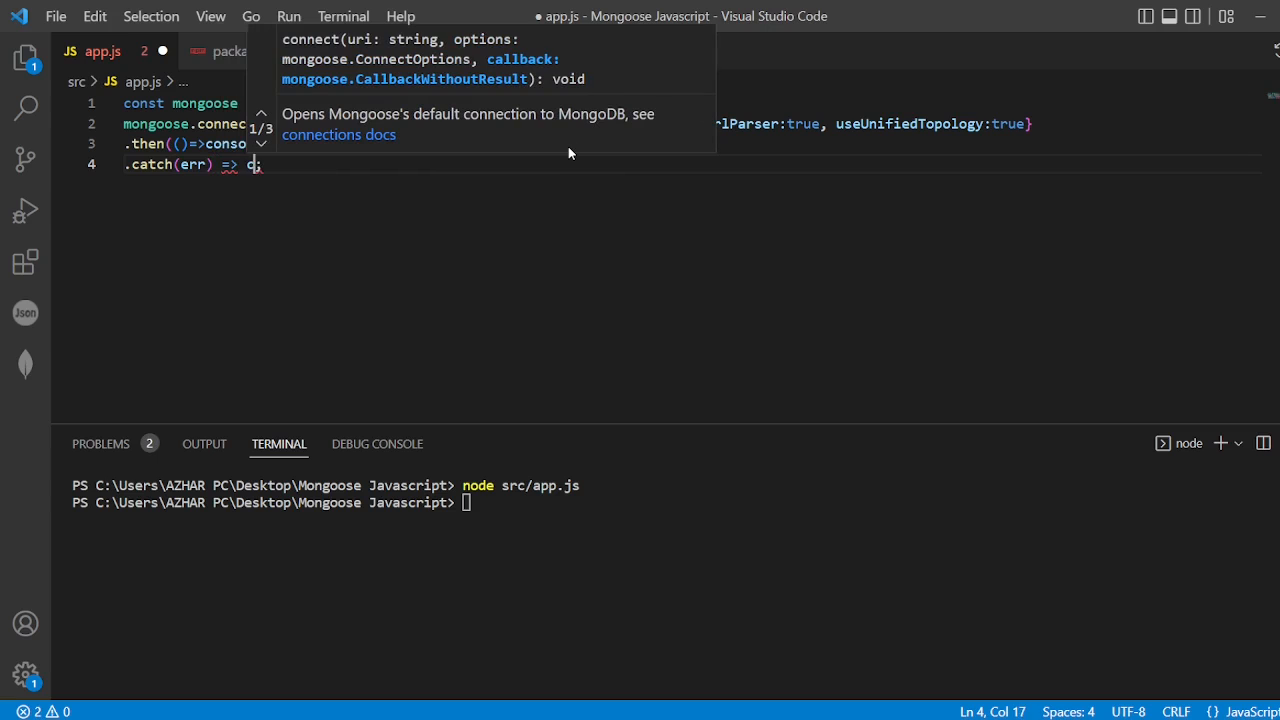
pyautogui.write('onsole.log(err')
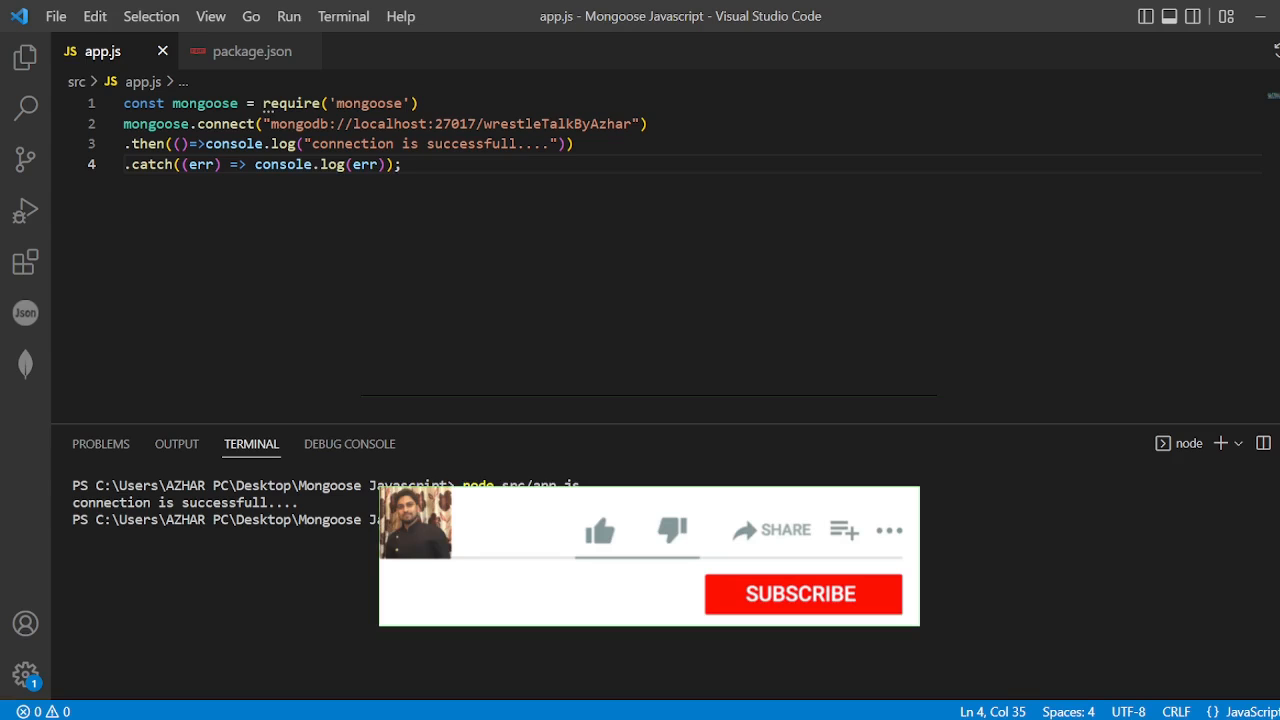
# Step: Run node src/app.js in the terminal so it reports the wrestleTalkByAzhar connection is successful
pyautogui.click(600, 530)
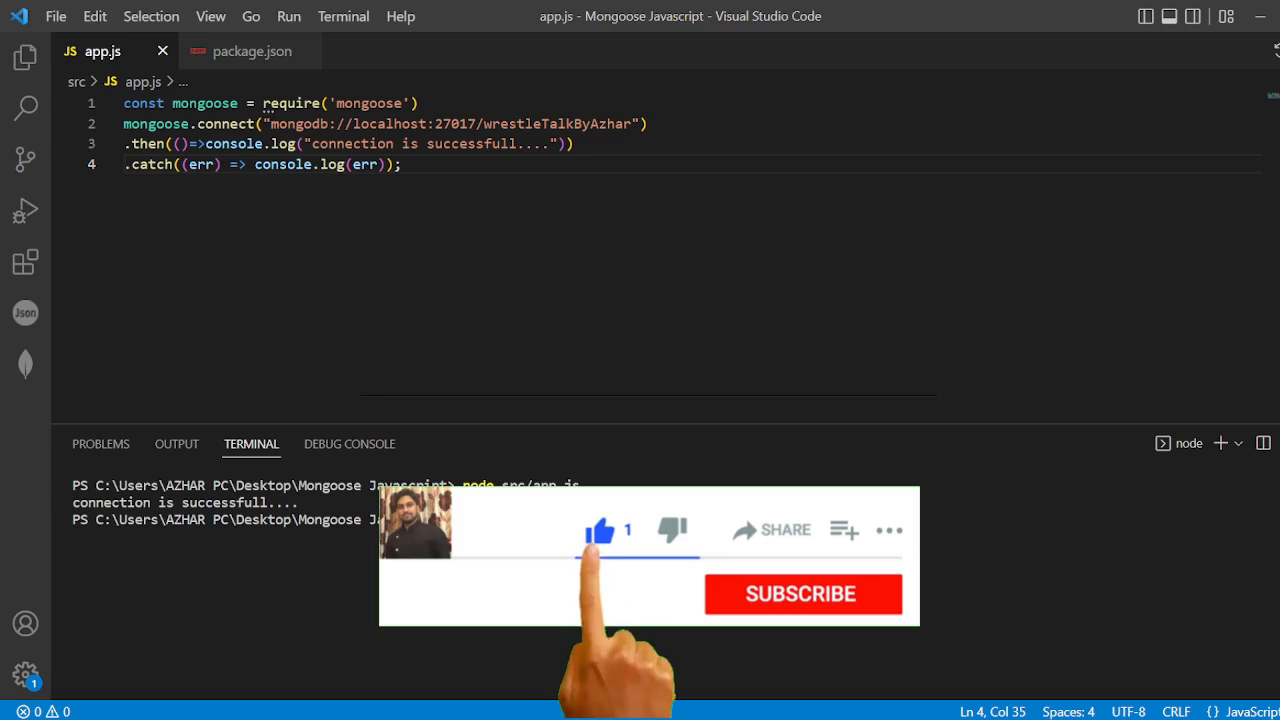
pyautogui.click(800, 594)
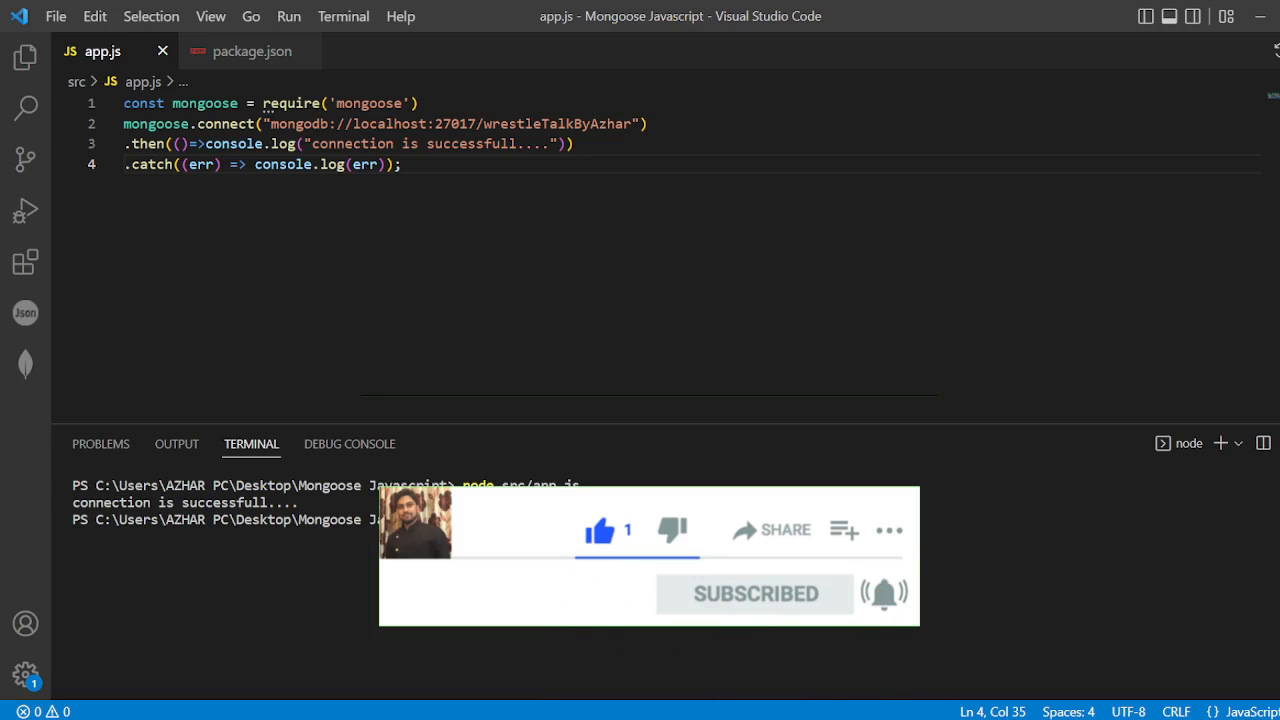